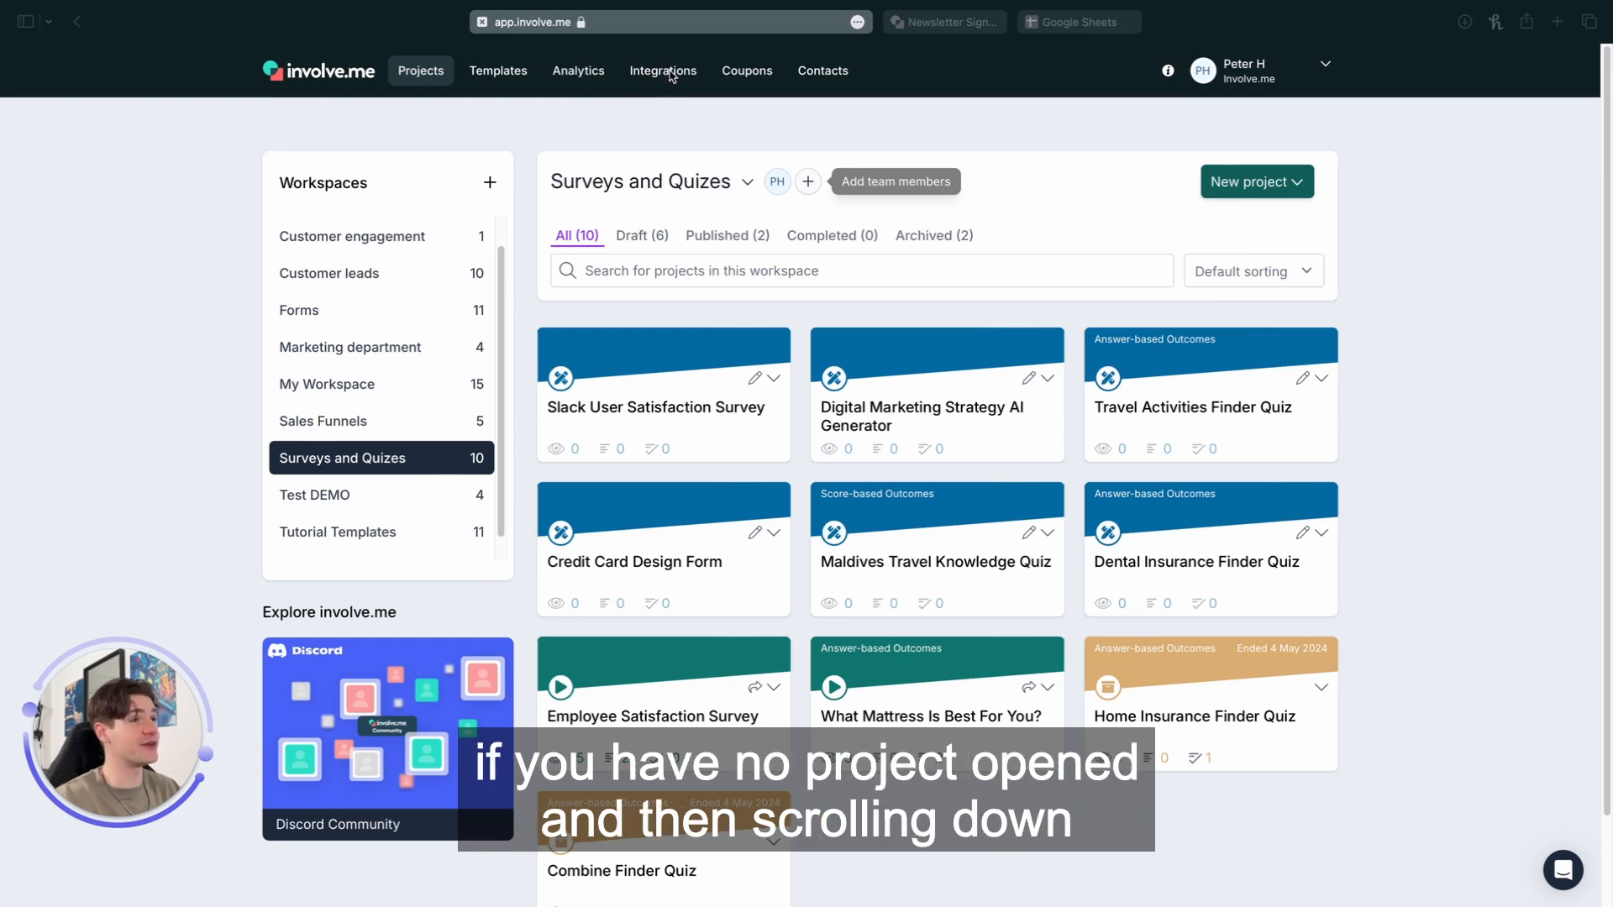
Step: Browse the list of available app integrations in involve.me
left_click(662, 71)
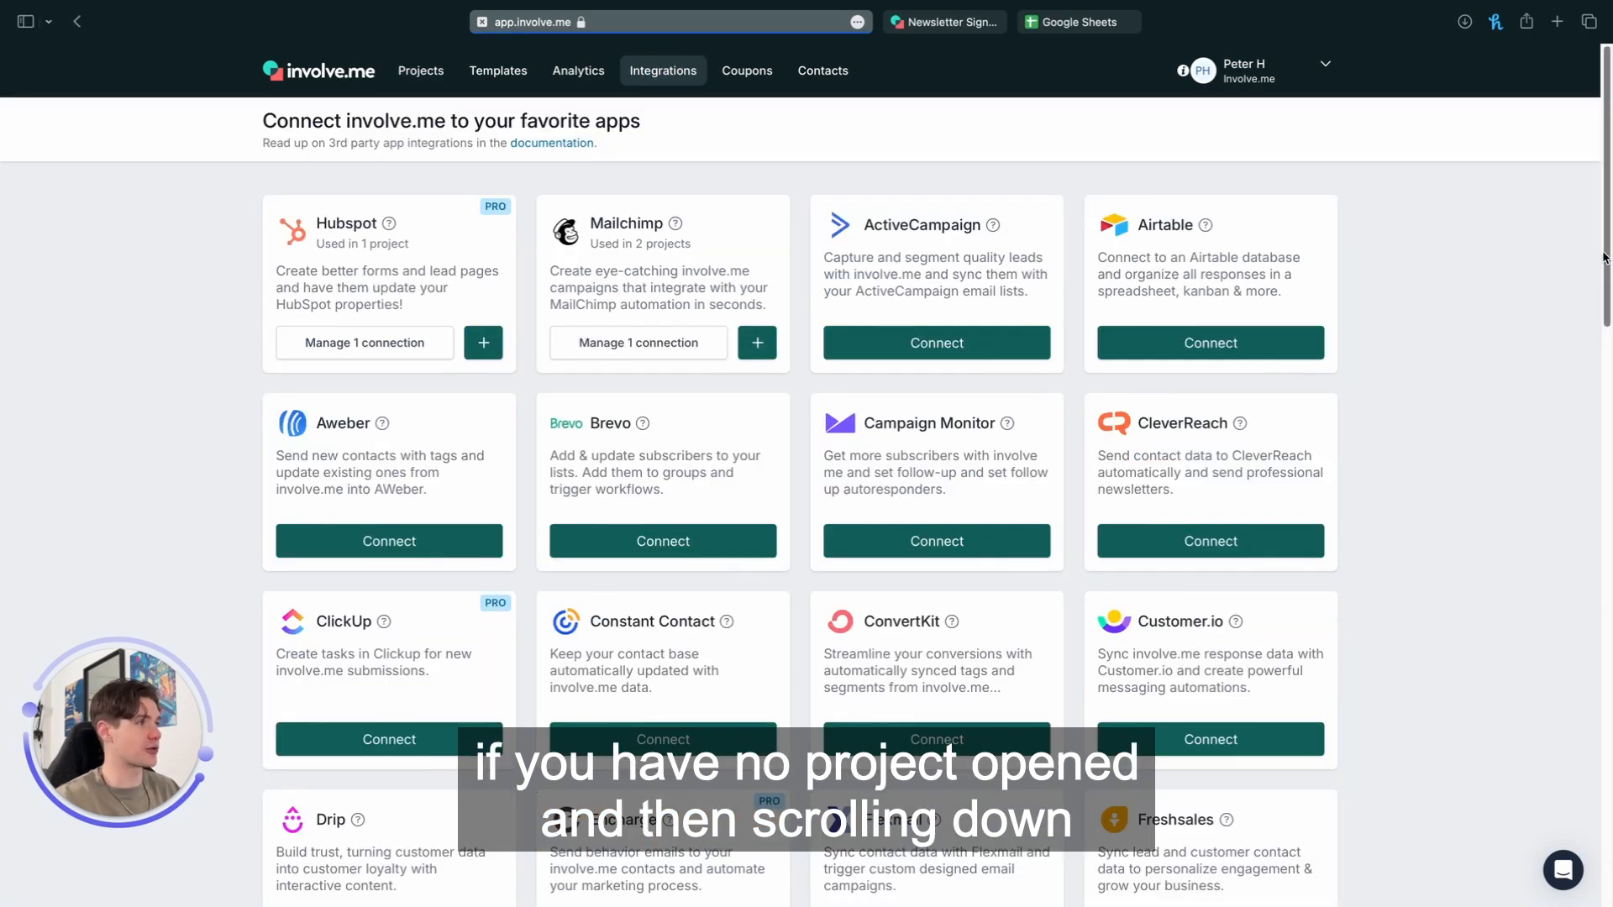
scroll("down", 3)
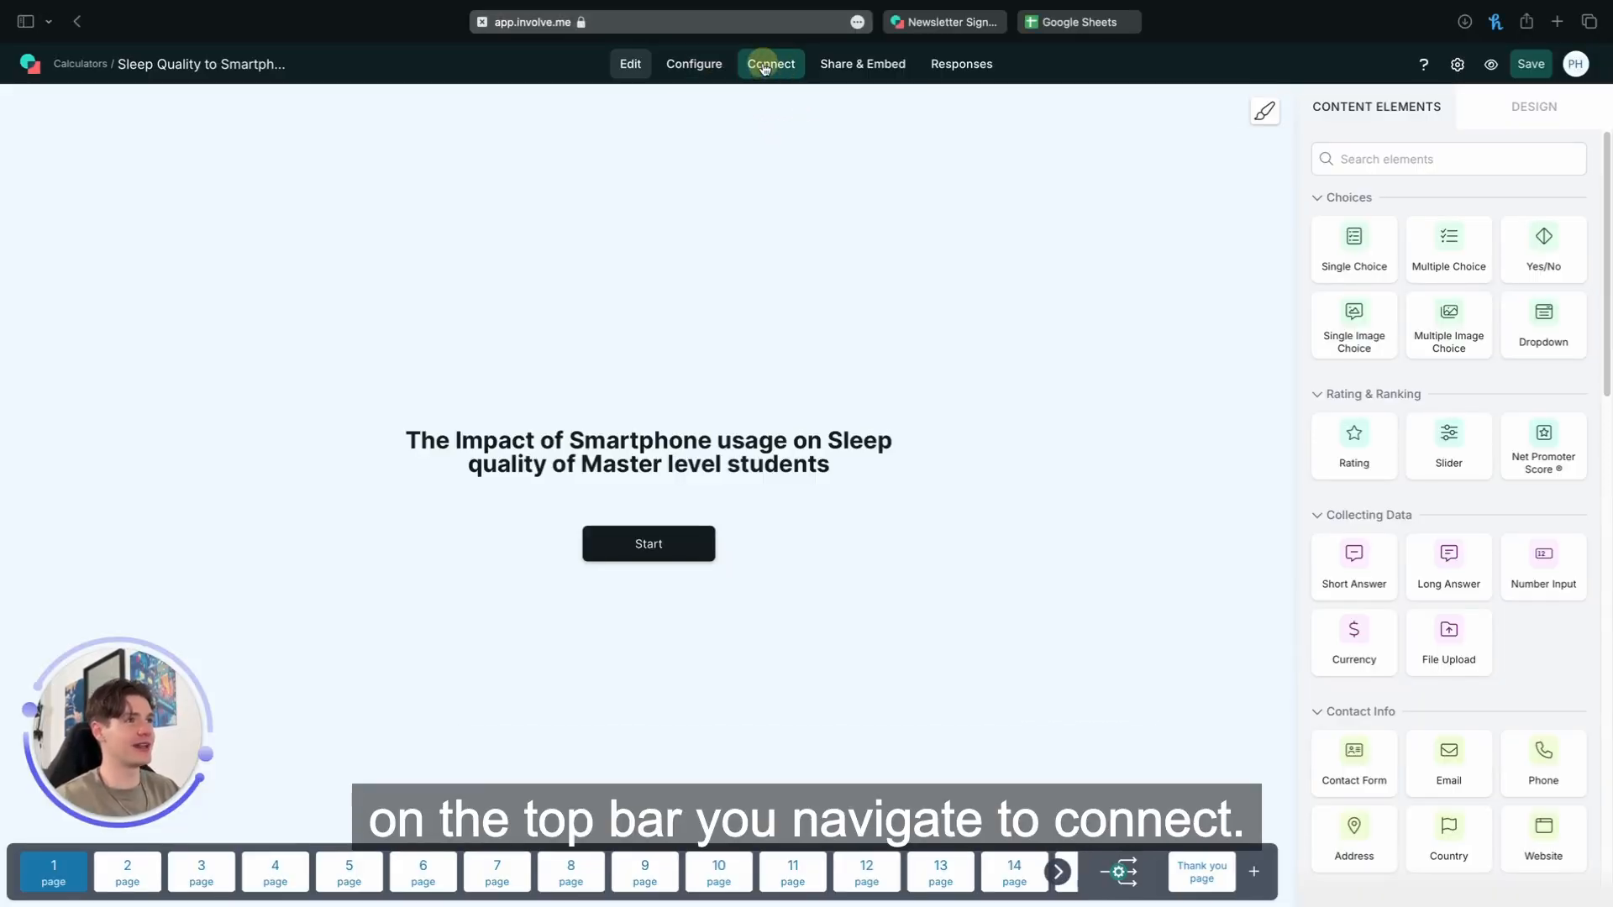
Step: Start the Google Sheets connection from the project's Connect page
left_click(769, 63)
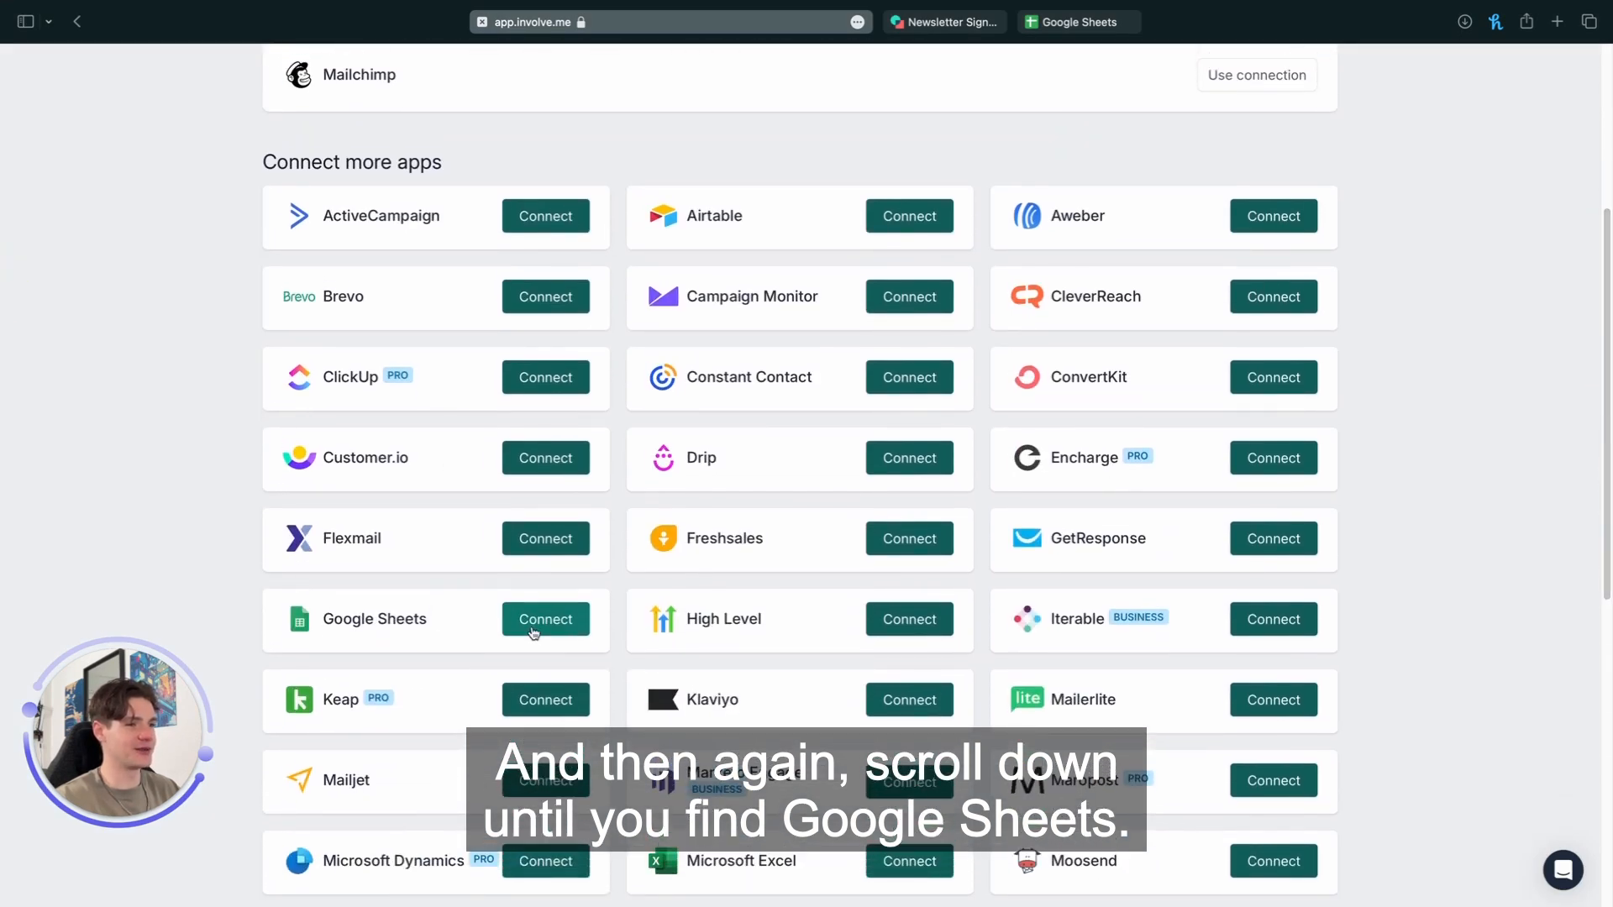
scroll("down", 3)
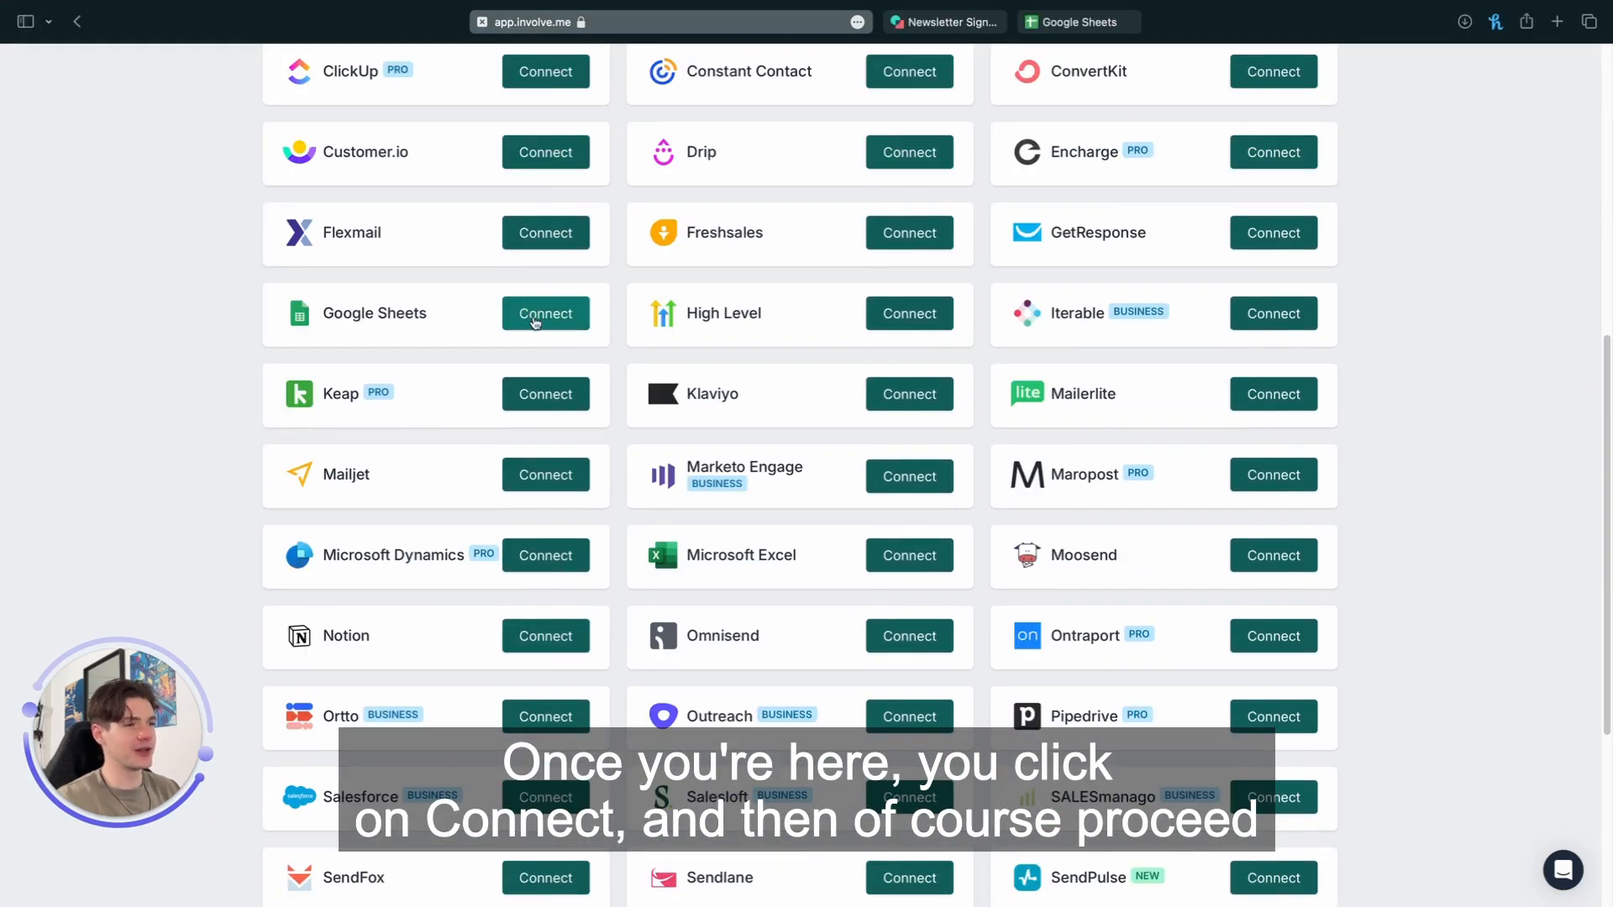
left_click(544, 315)
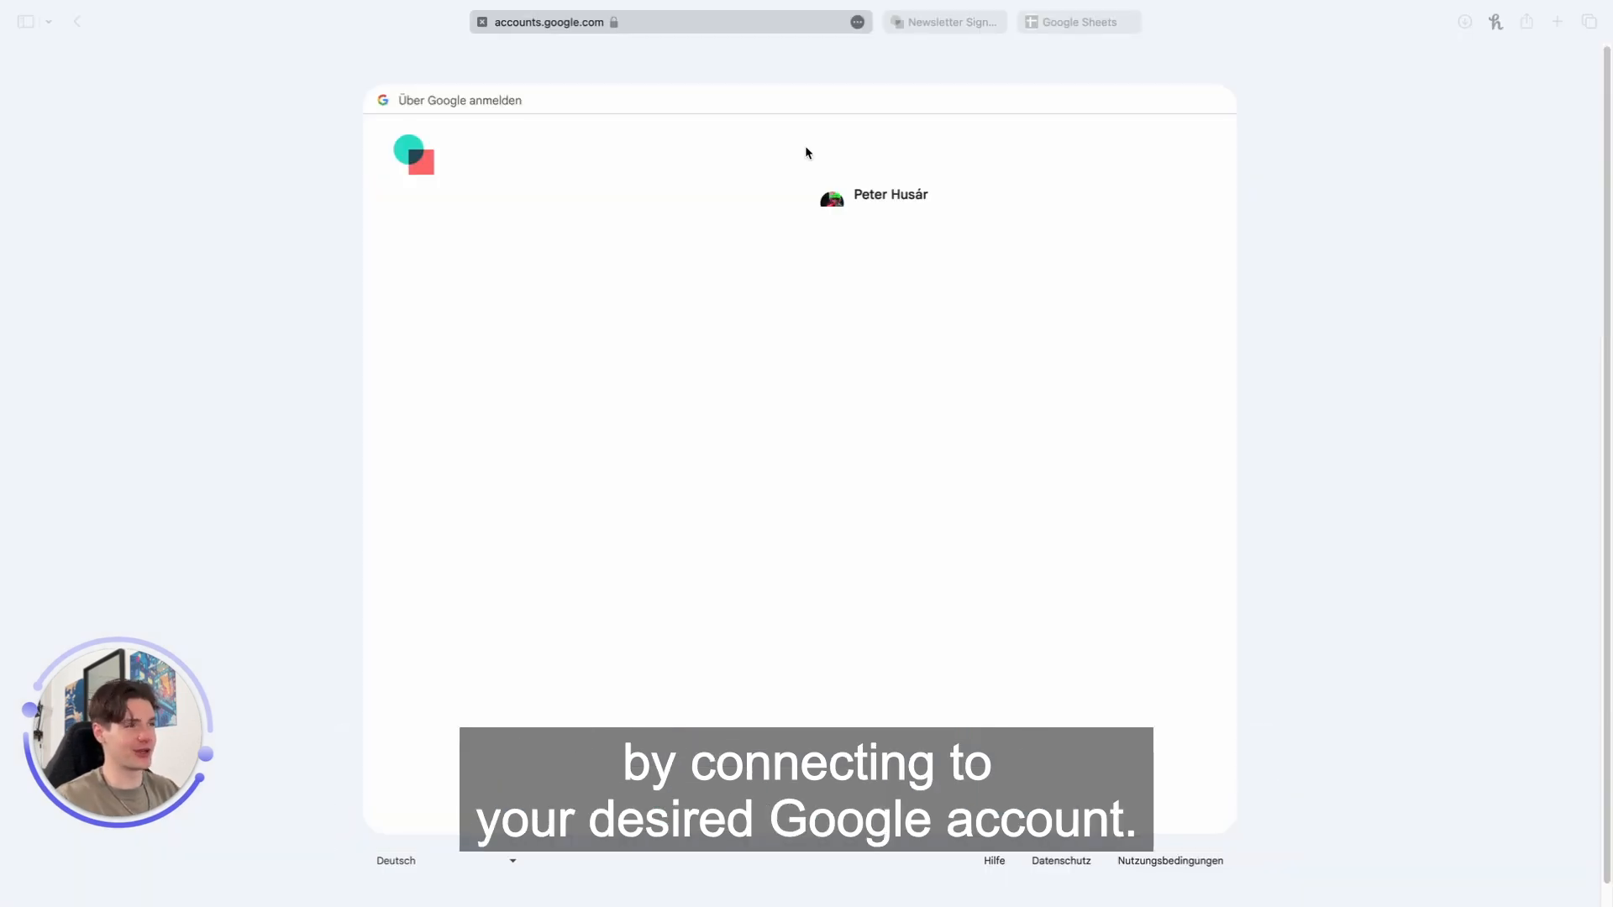
Step: Sign in with the Google account and grant involve.me the additional access
left_click(890, 195)
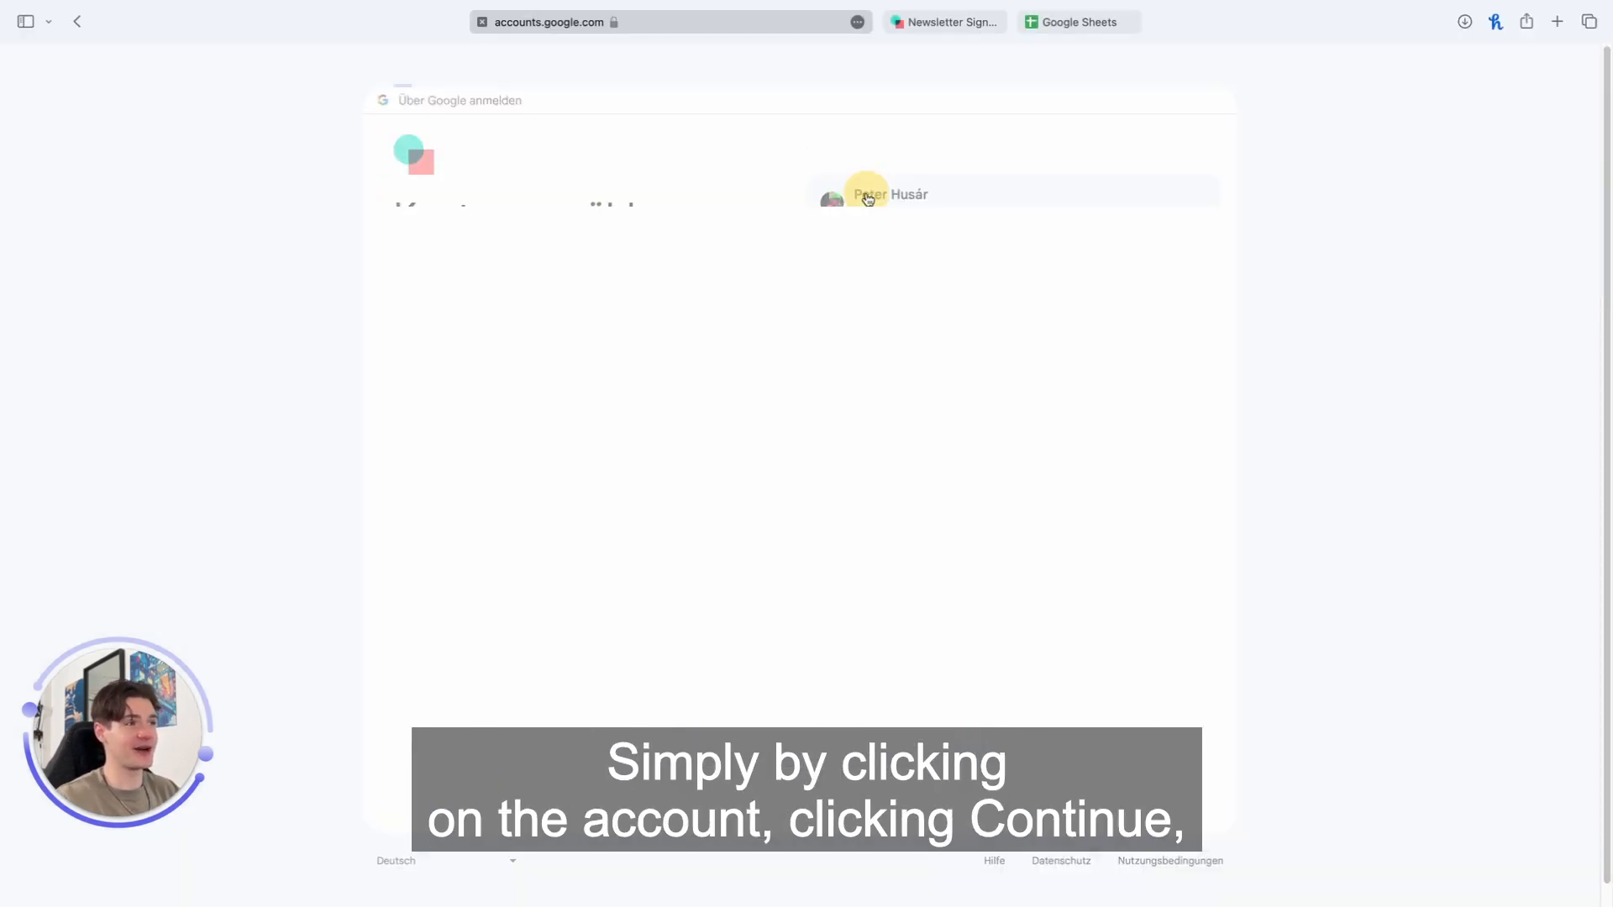
left_click(885, 195)
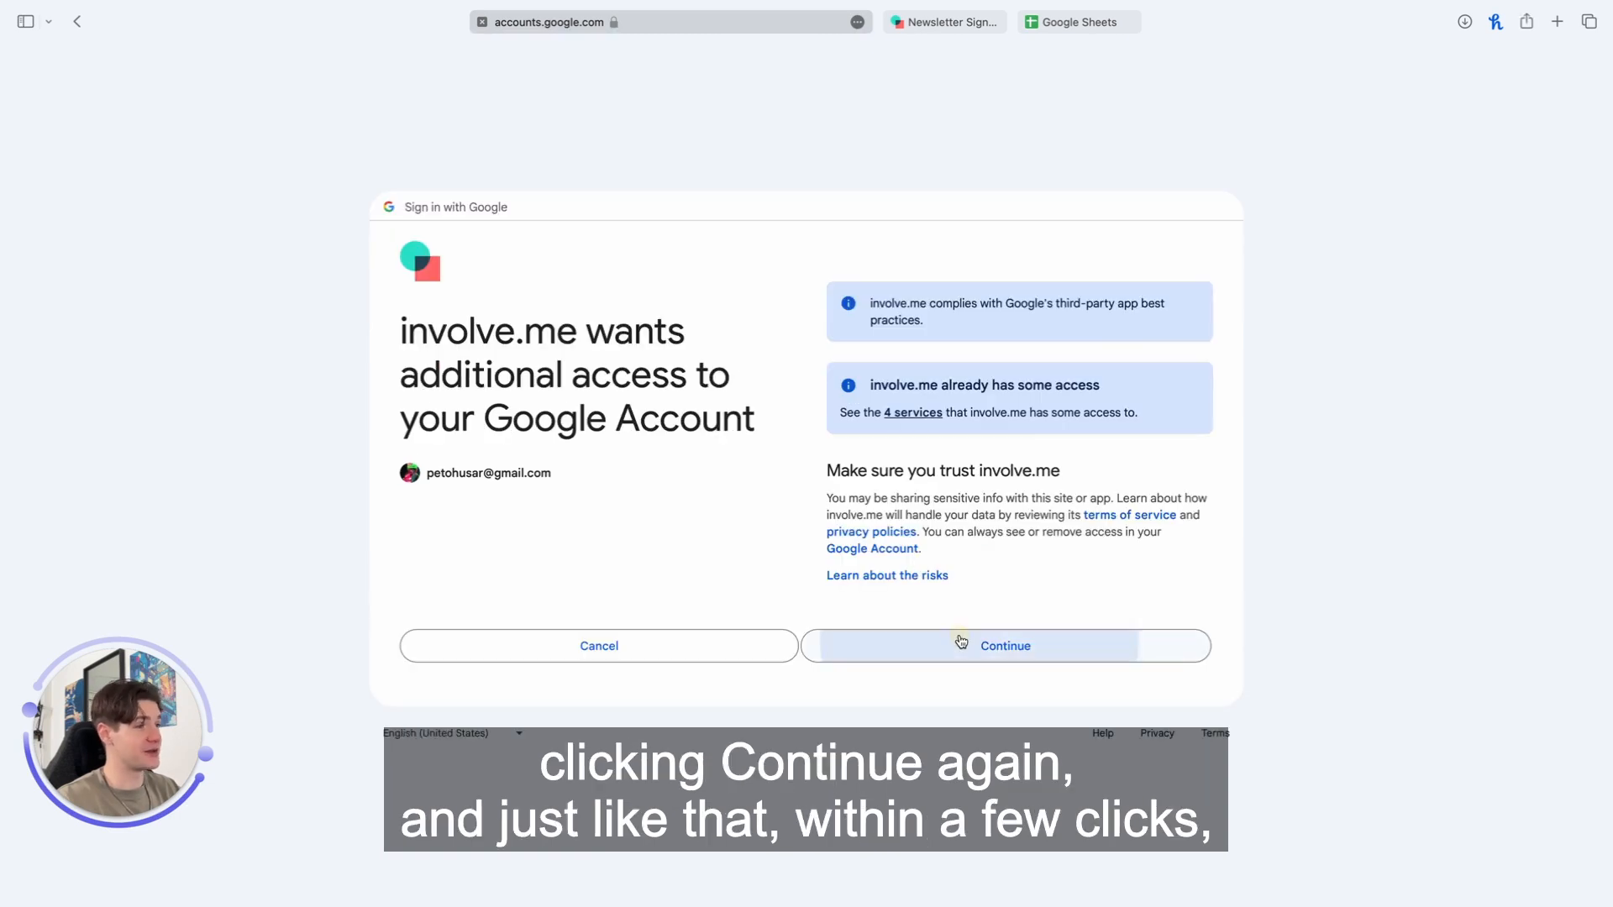
left_click(1004, 645)
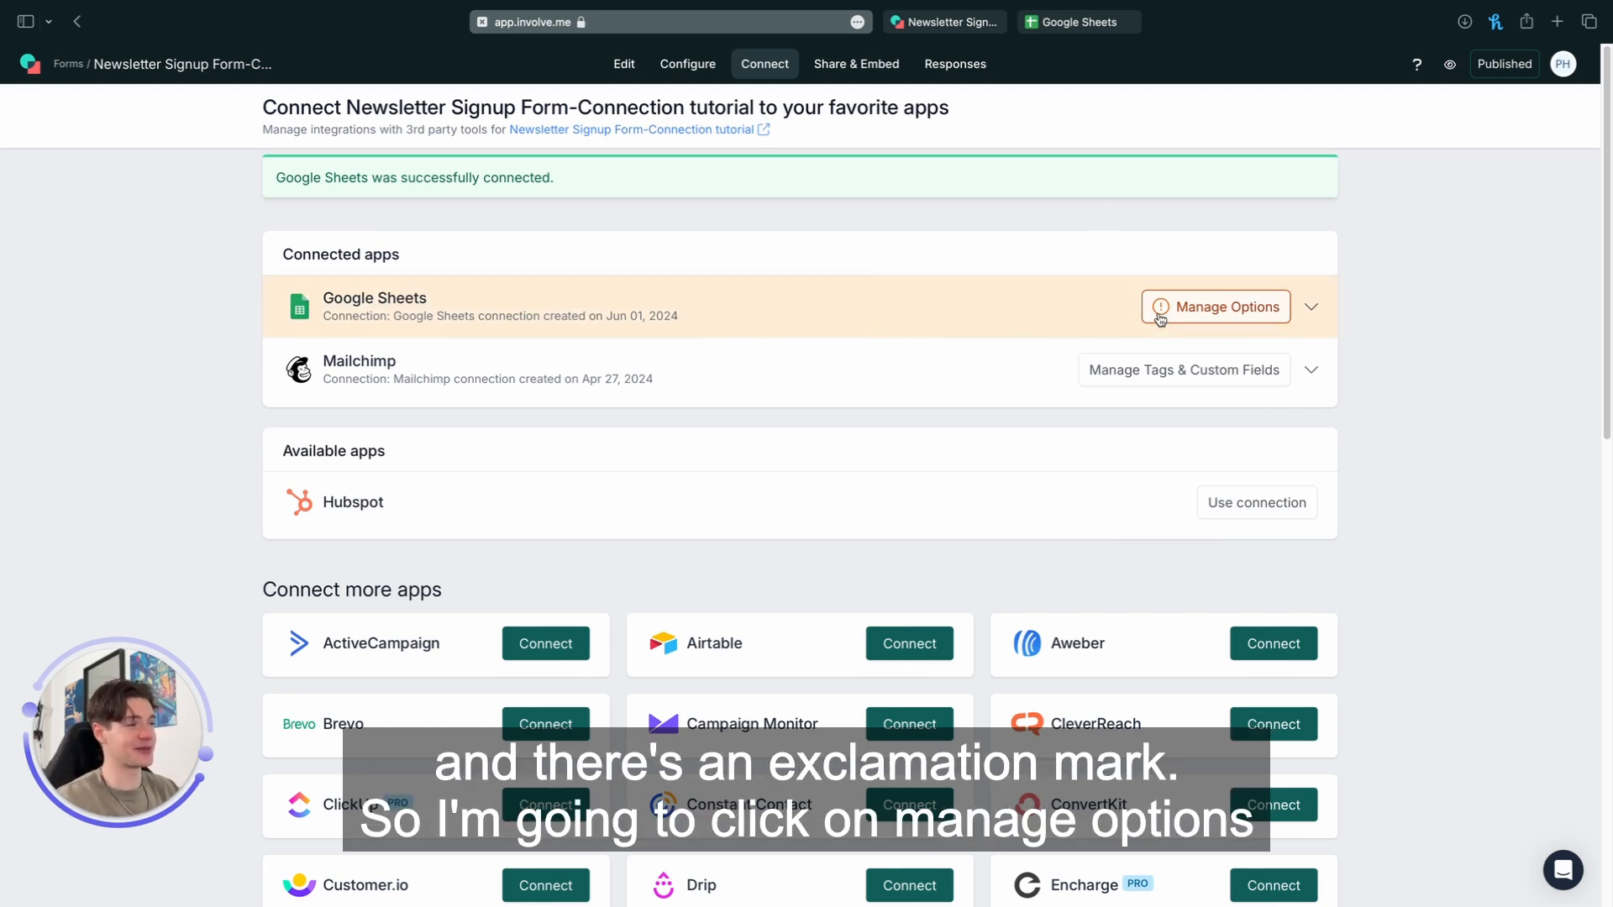
Step: Create a new spreadsheet in the Google Sheets settings and save the integration
left_click(1215, 306)
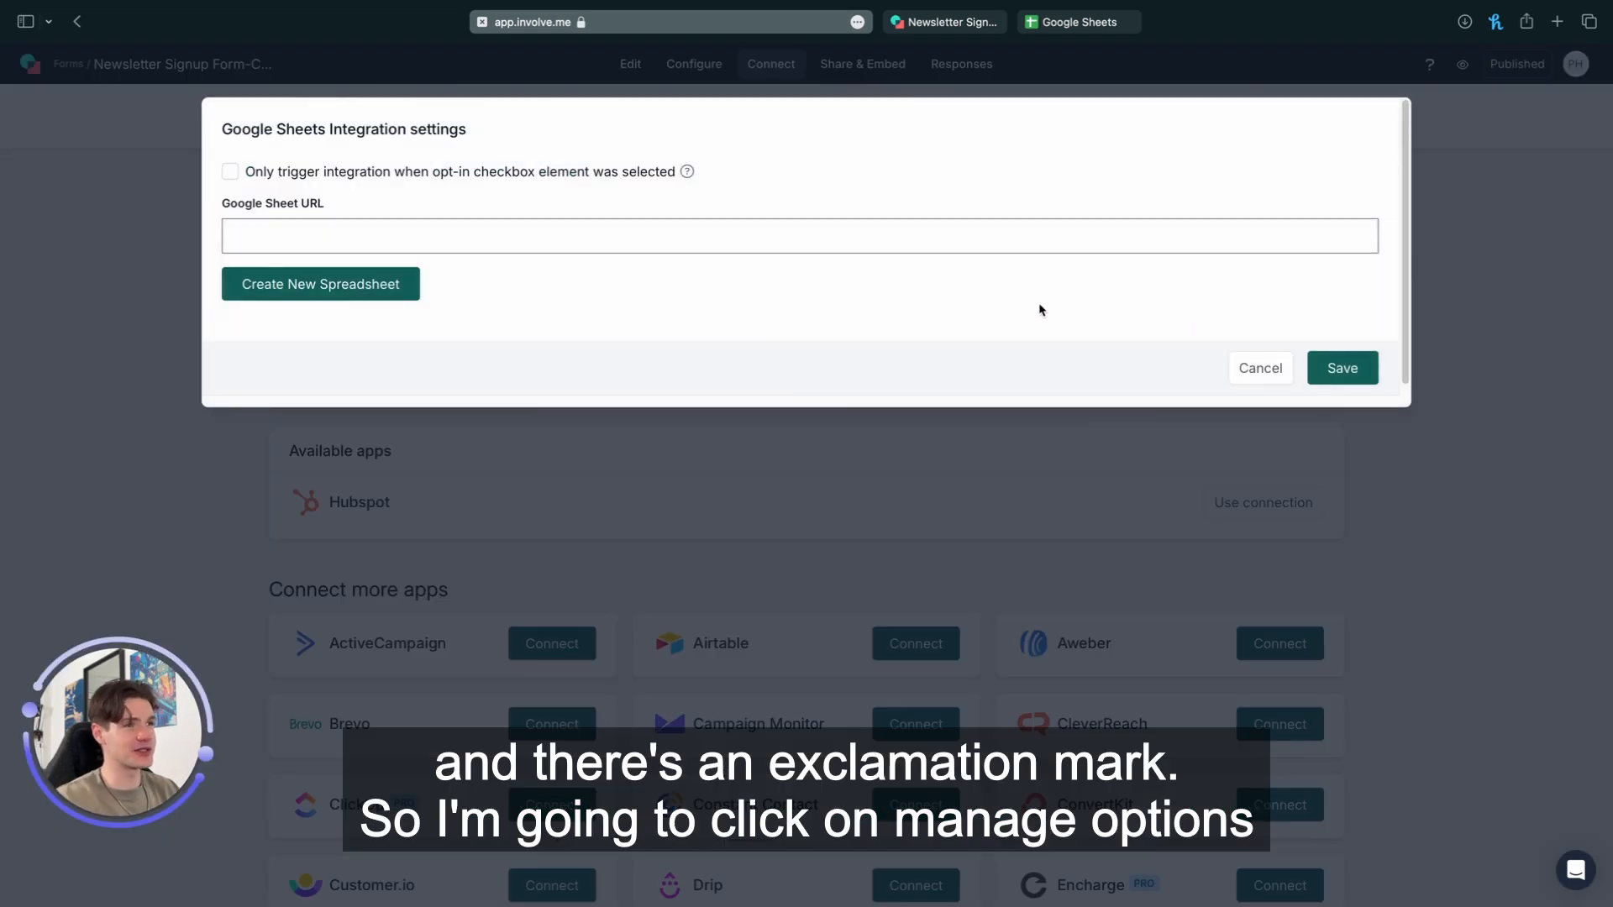
left_click(799, 235)
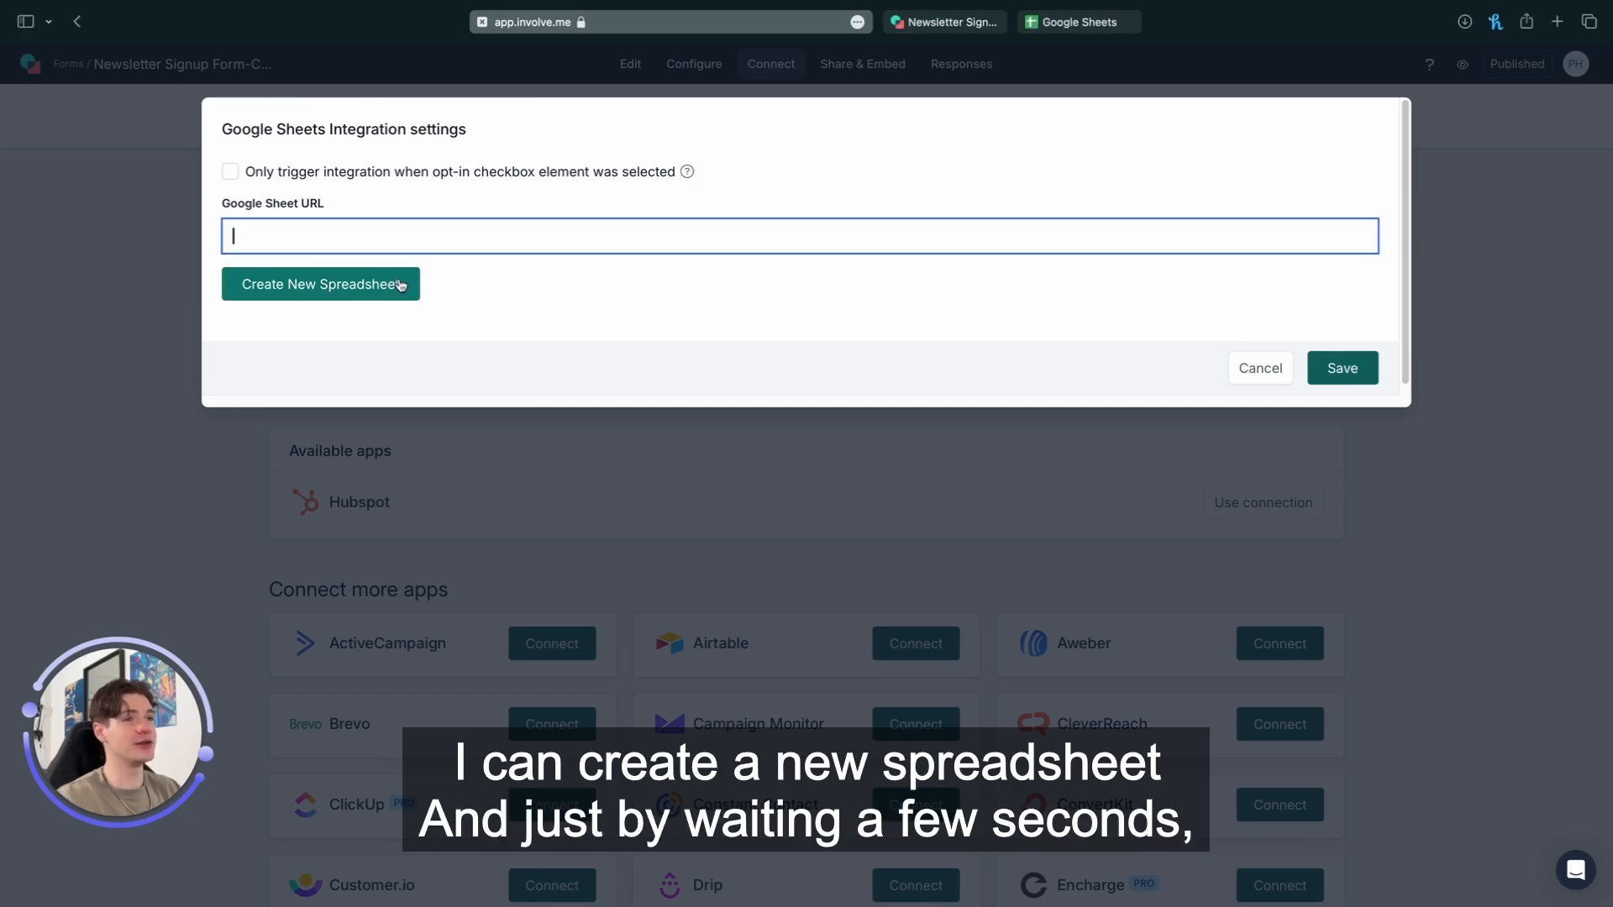
left_click(319, 284)
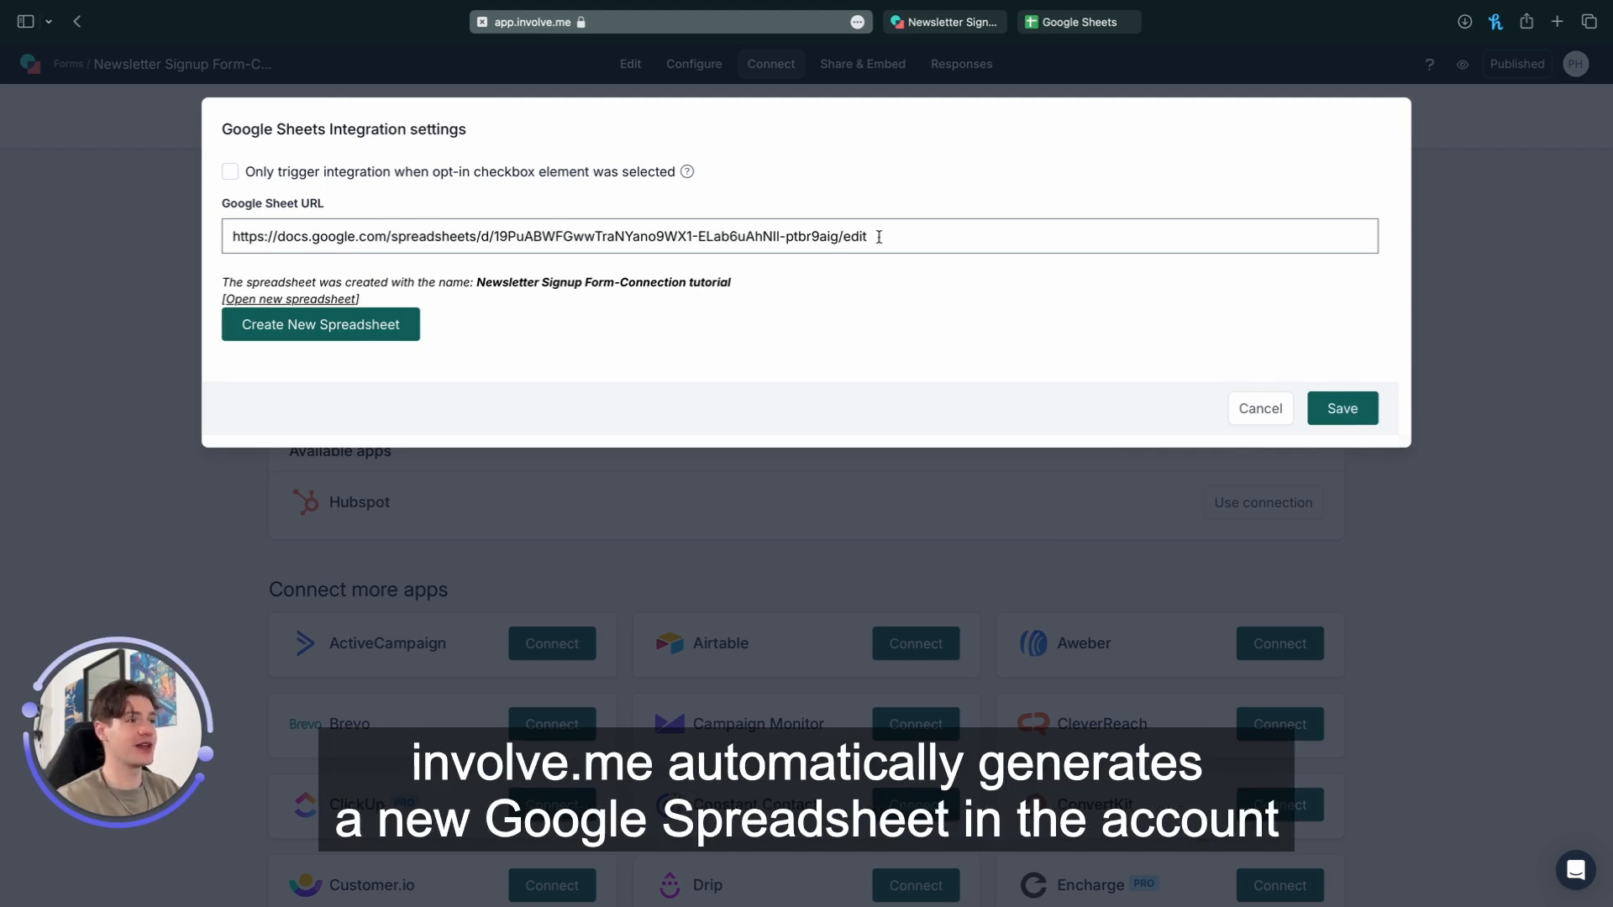
mouse_move(292, 165)
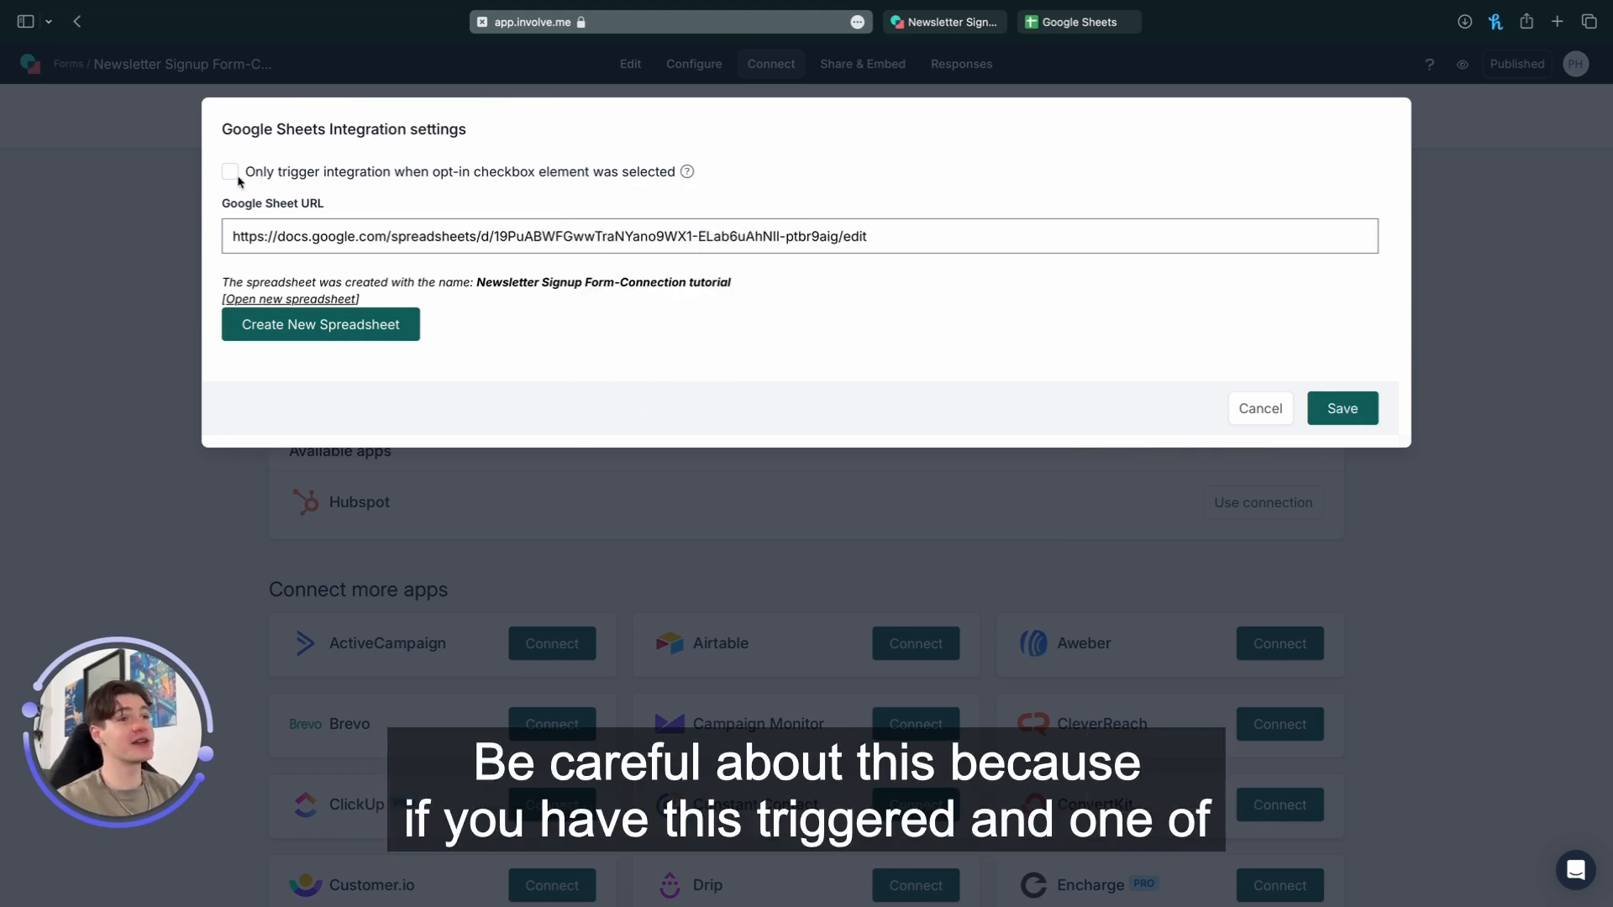
mouse_move(454, 181)
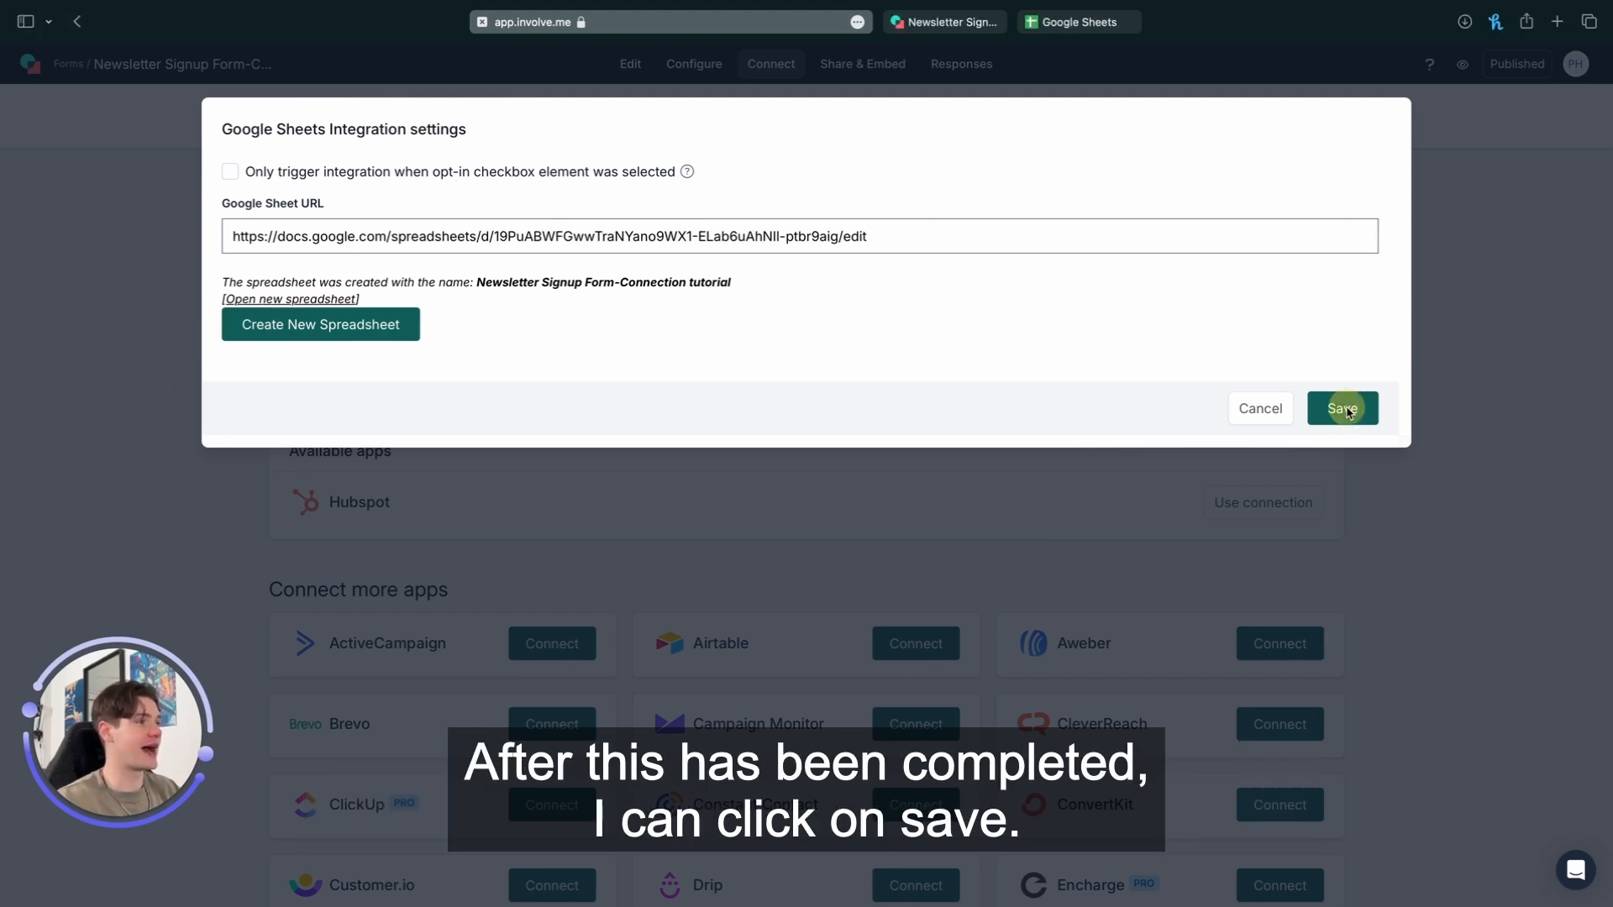
left_click(1340, 408)
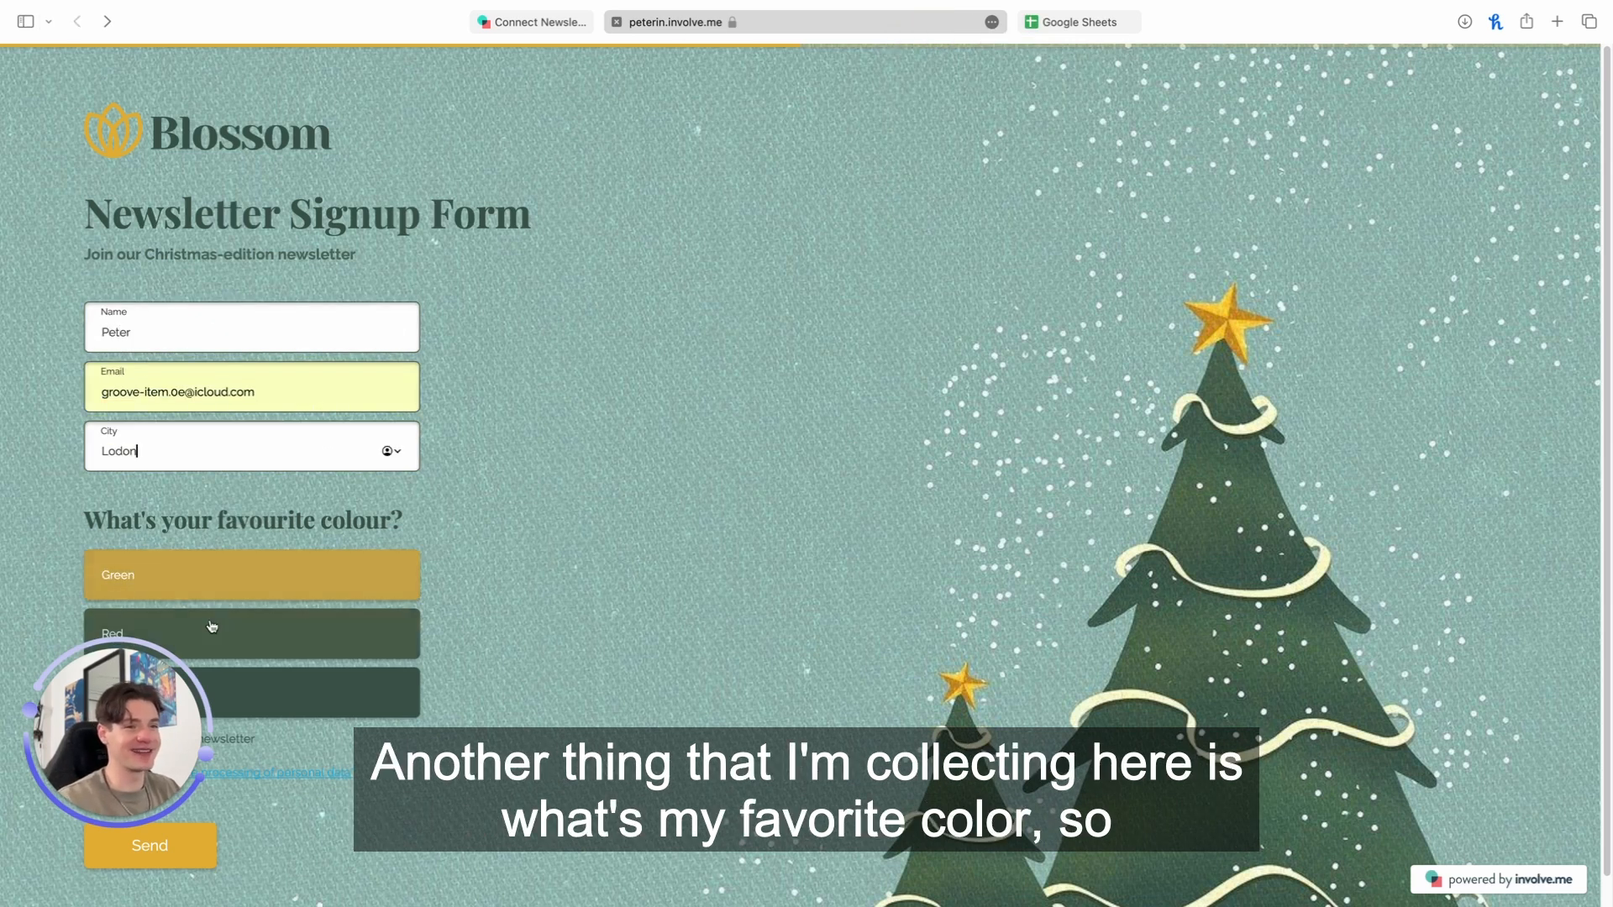
Step: Submit a signup choosing Red, subscribing to the newsletter and consenting to data processing
left_click(251, 633)
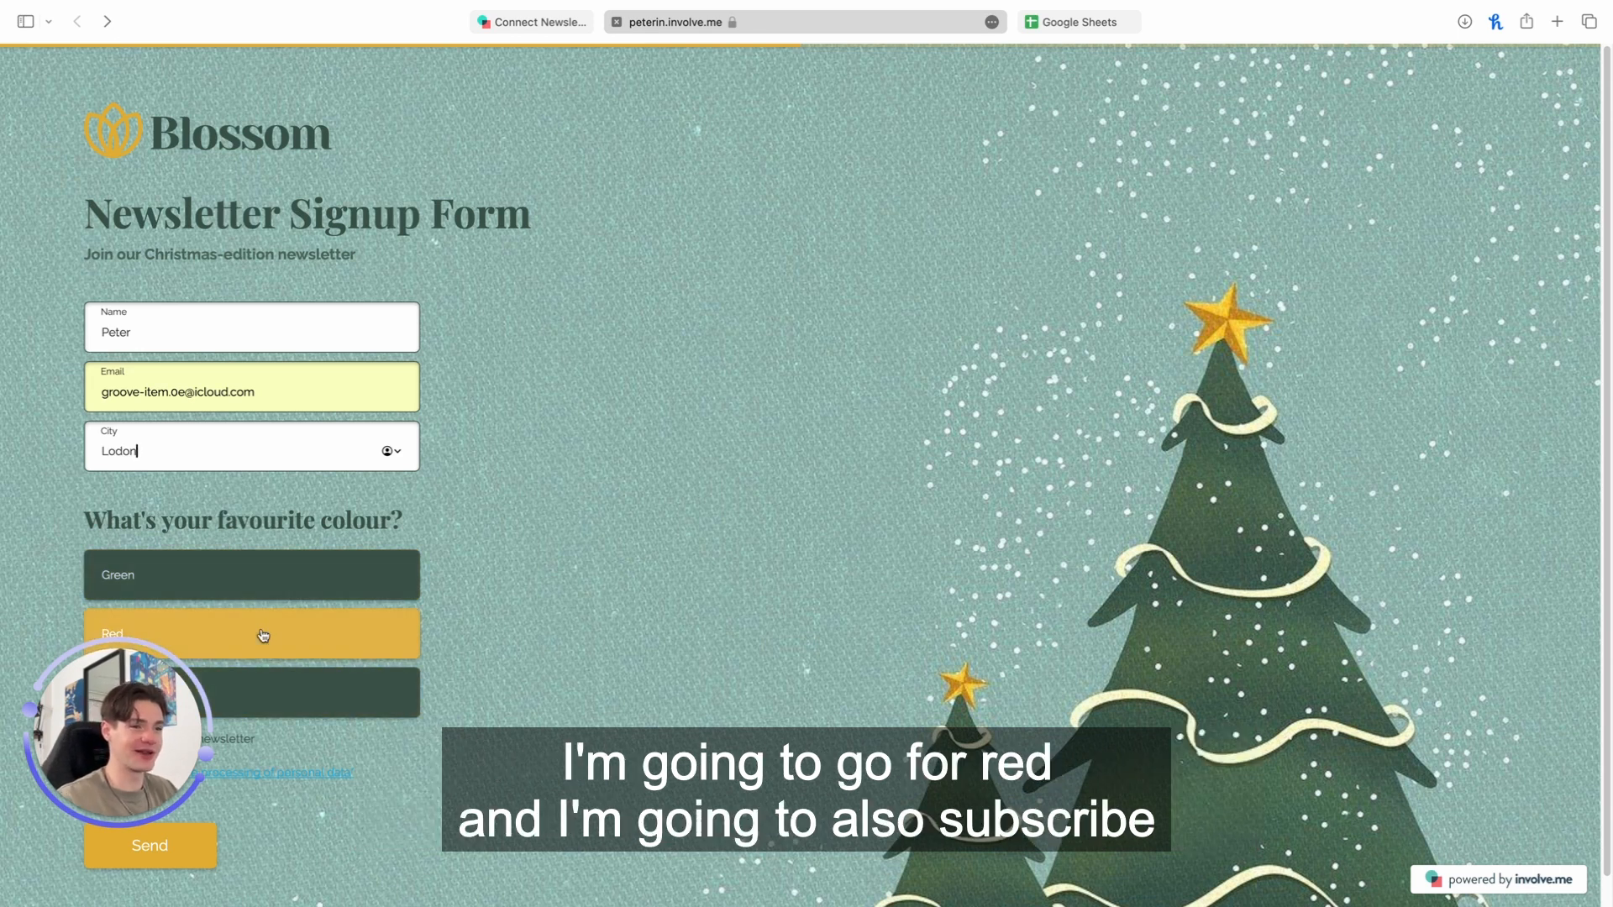
left_click(251, 633)
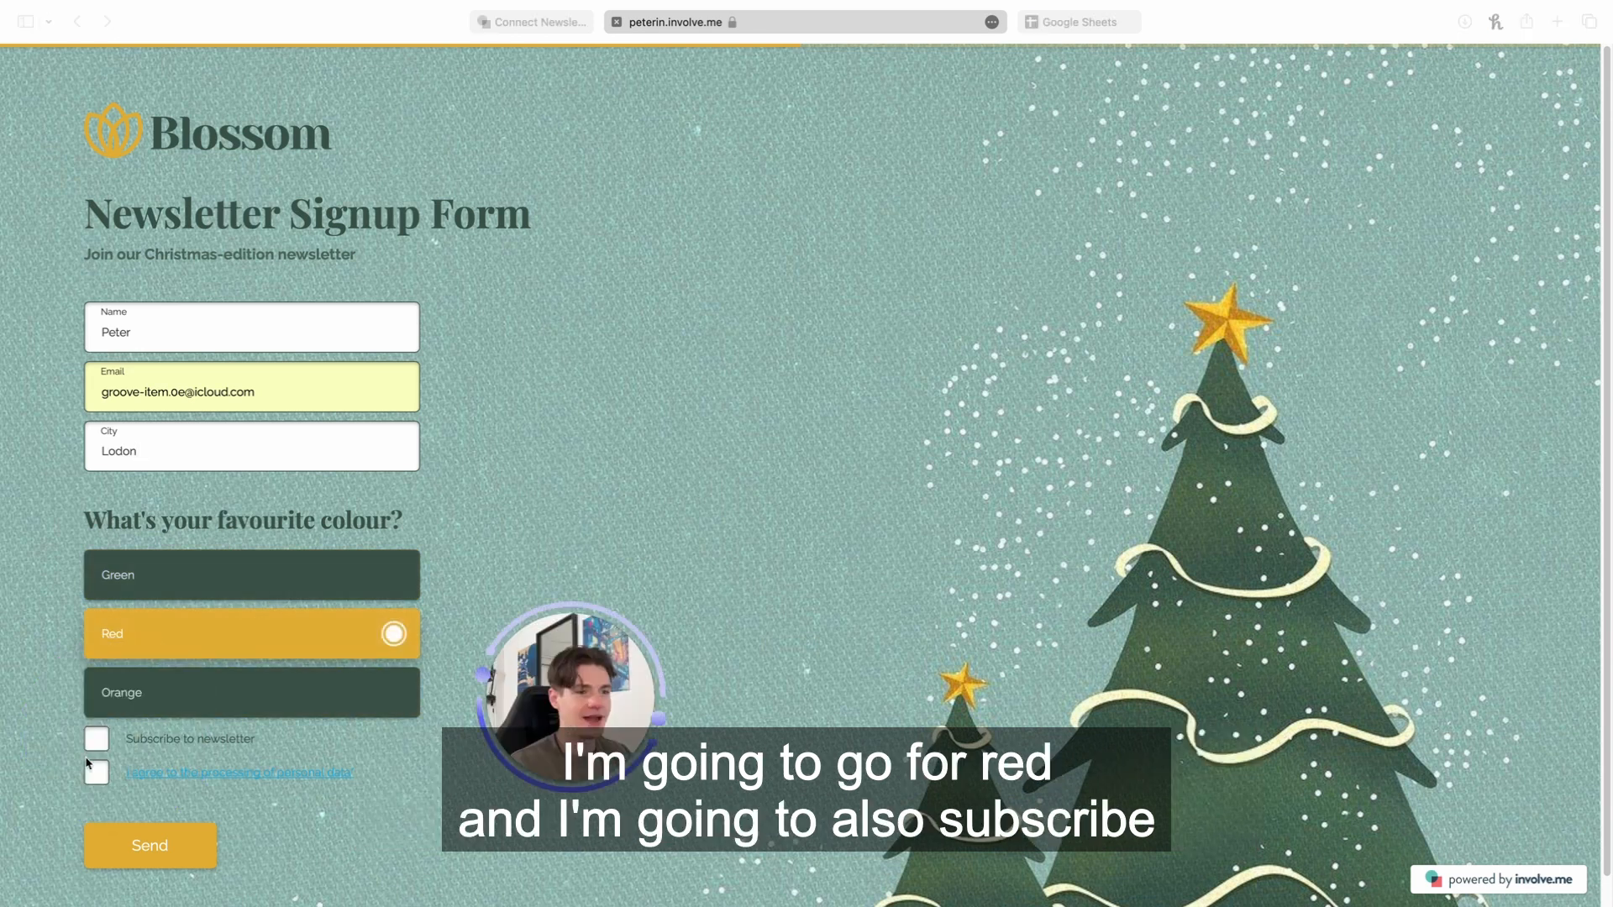
left_click(97, 739)
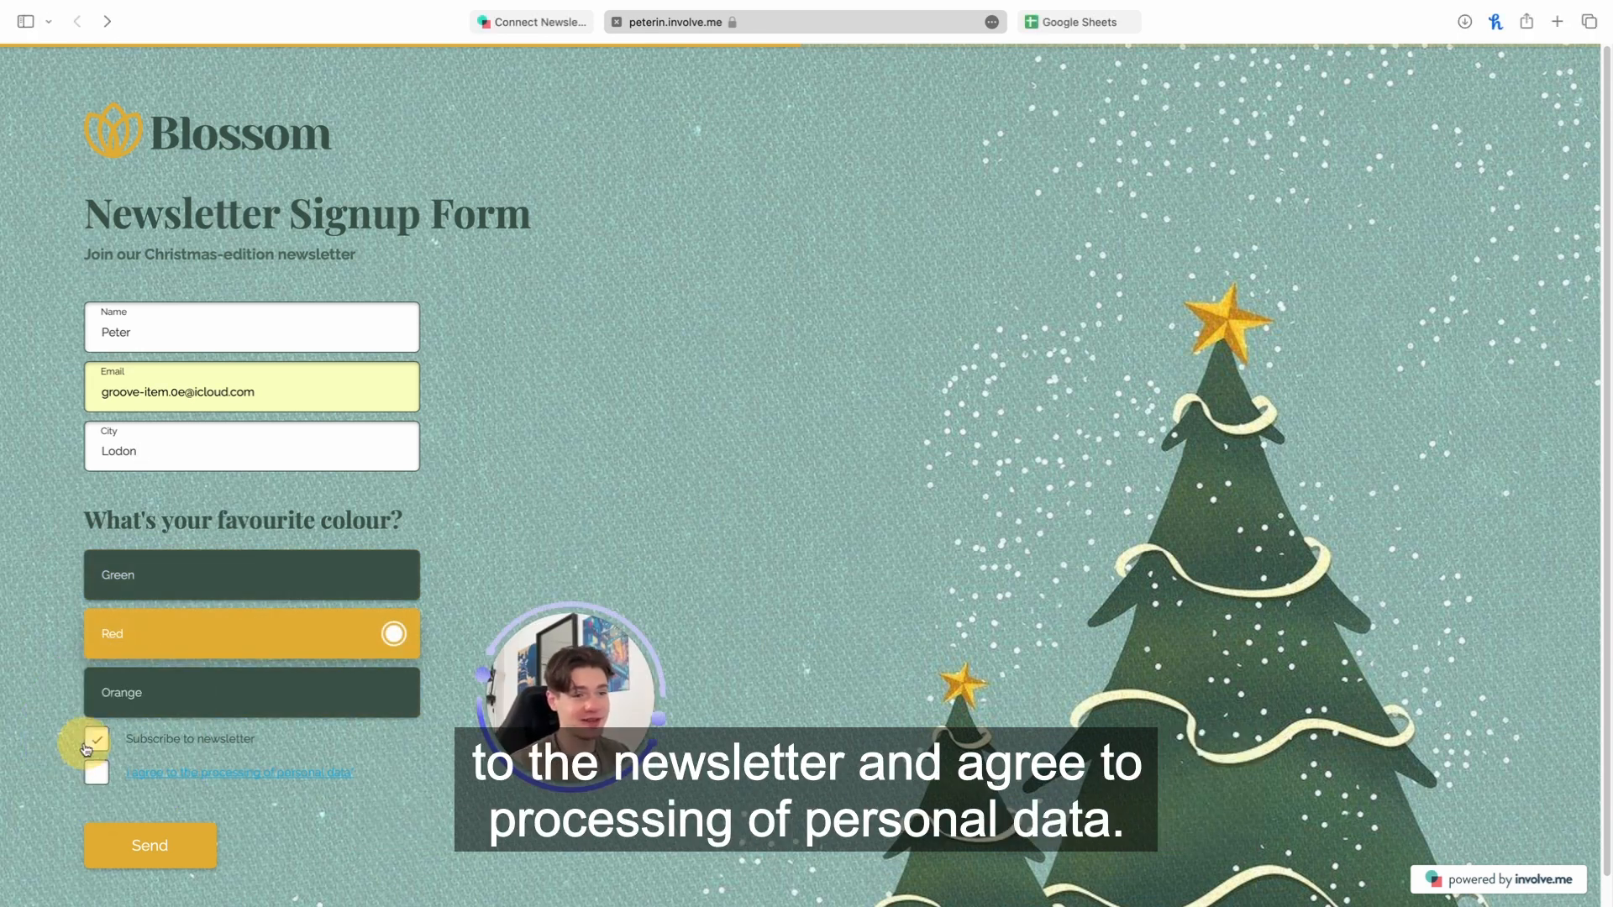
left_click(98, 773)
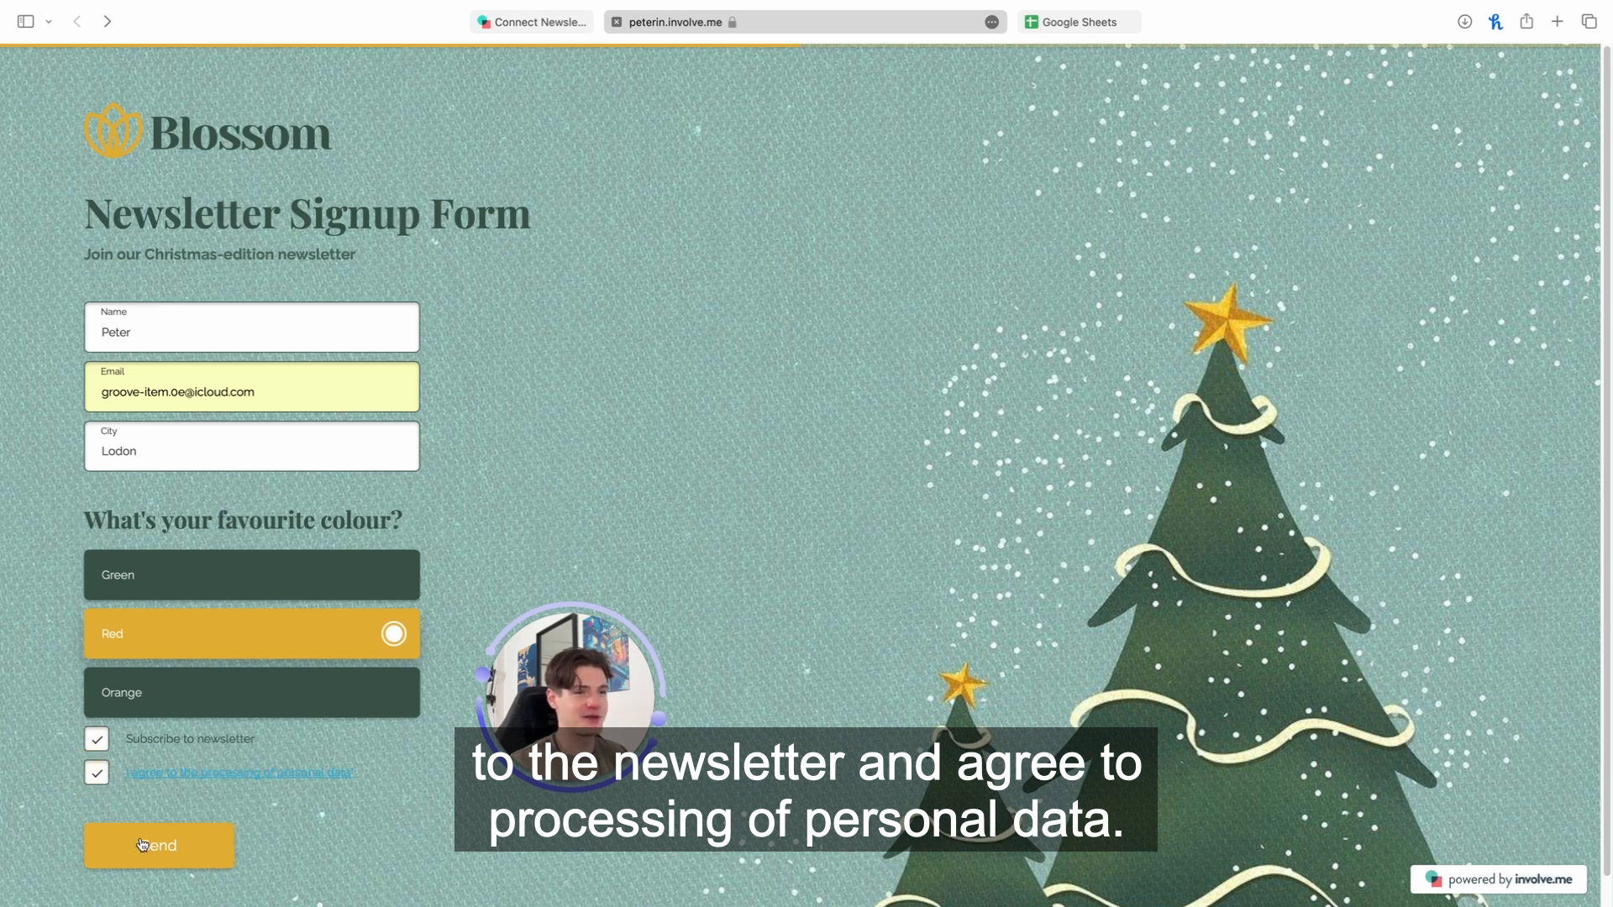
left_click(158, 845)
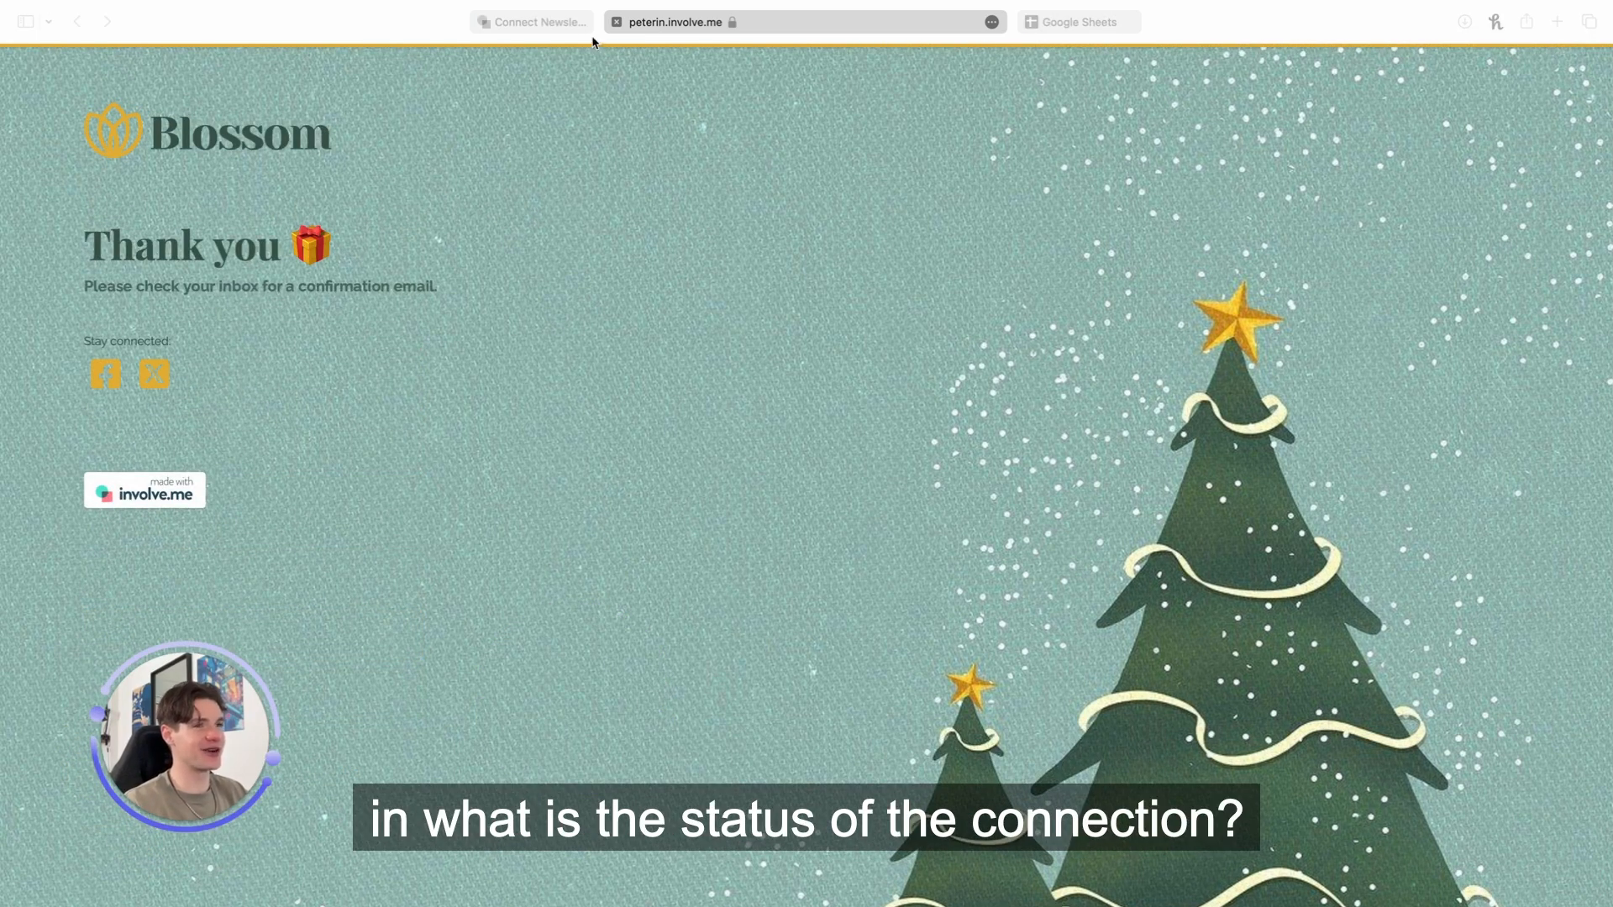
Step: View the individual responses via Response Summary and scroll a submission to its Integrations
left_click(954, 64)
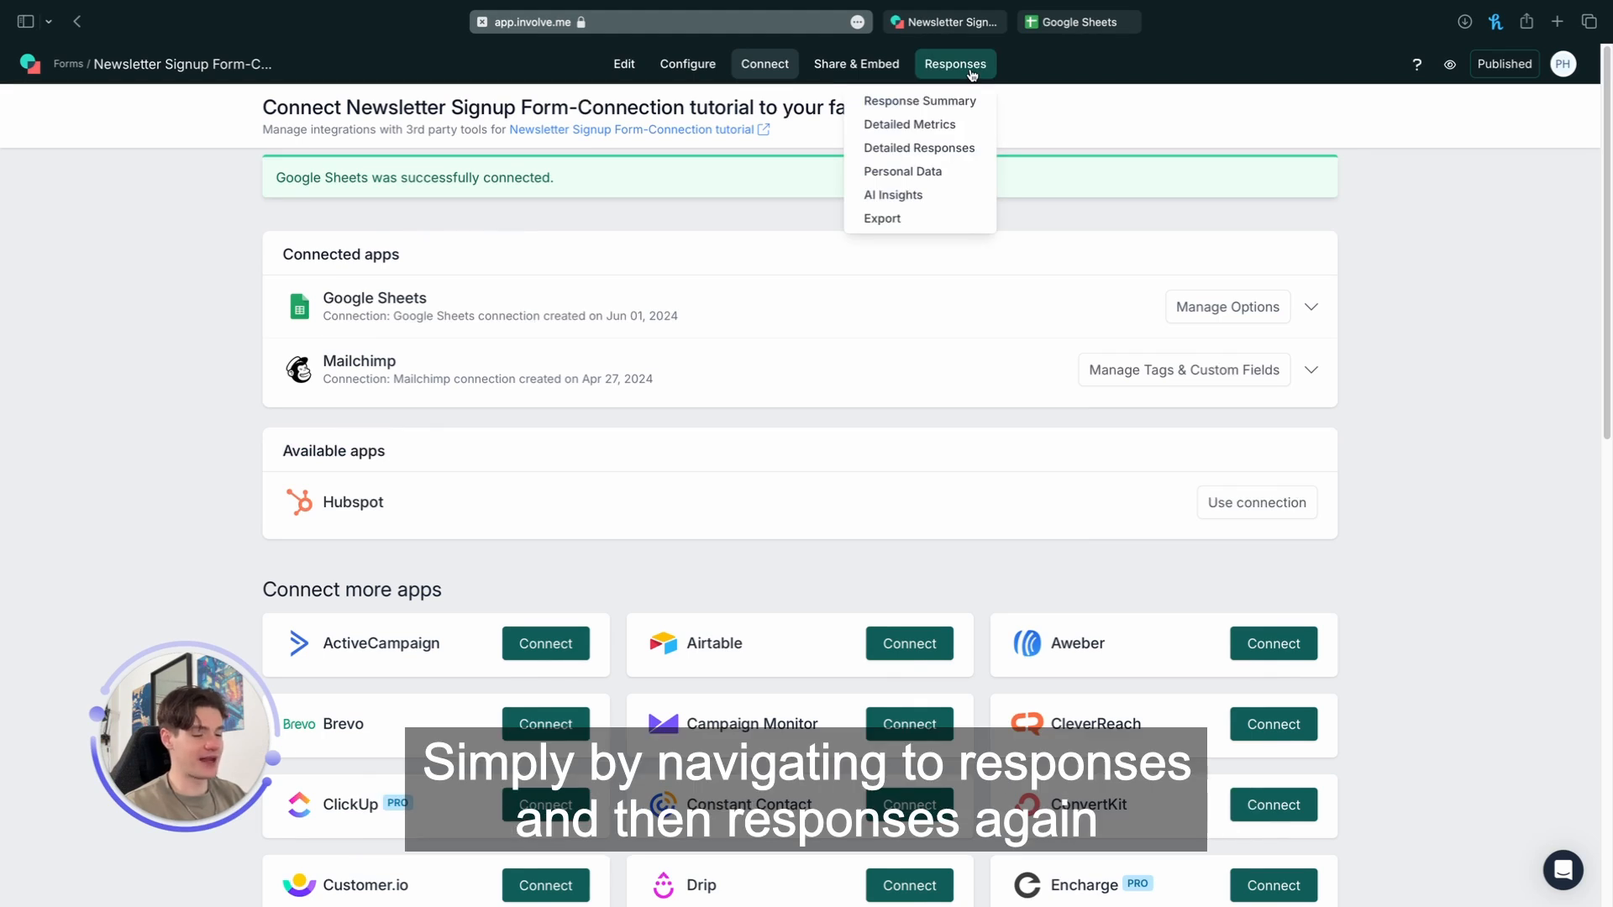
left_click(919, 101)
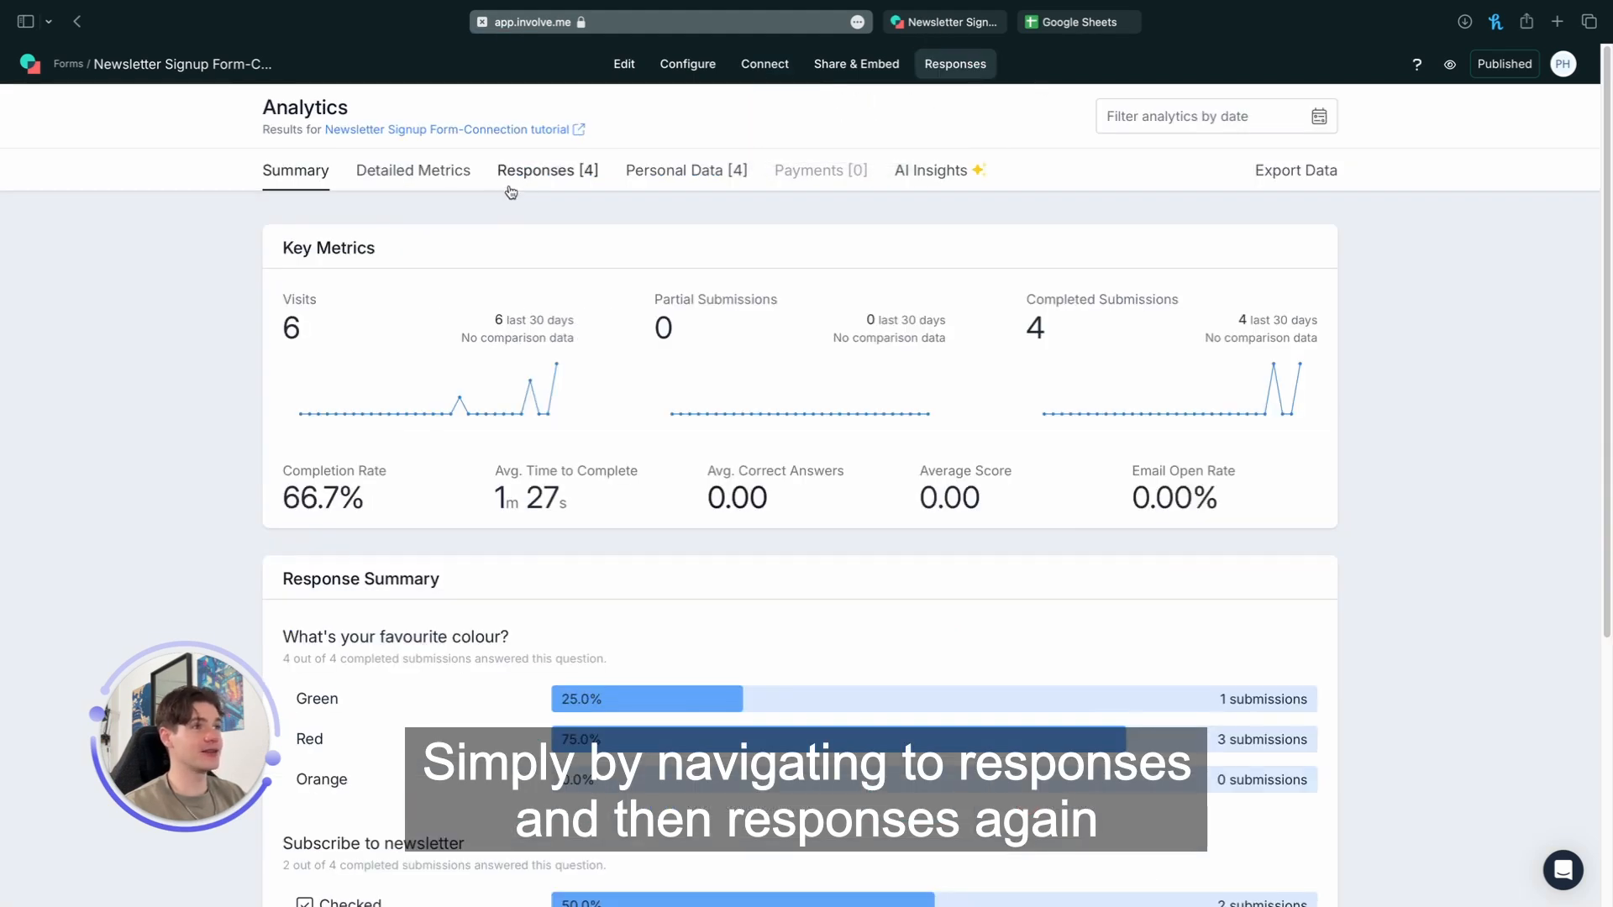
left_click(546, 171)
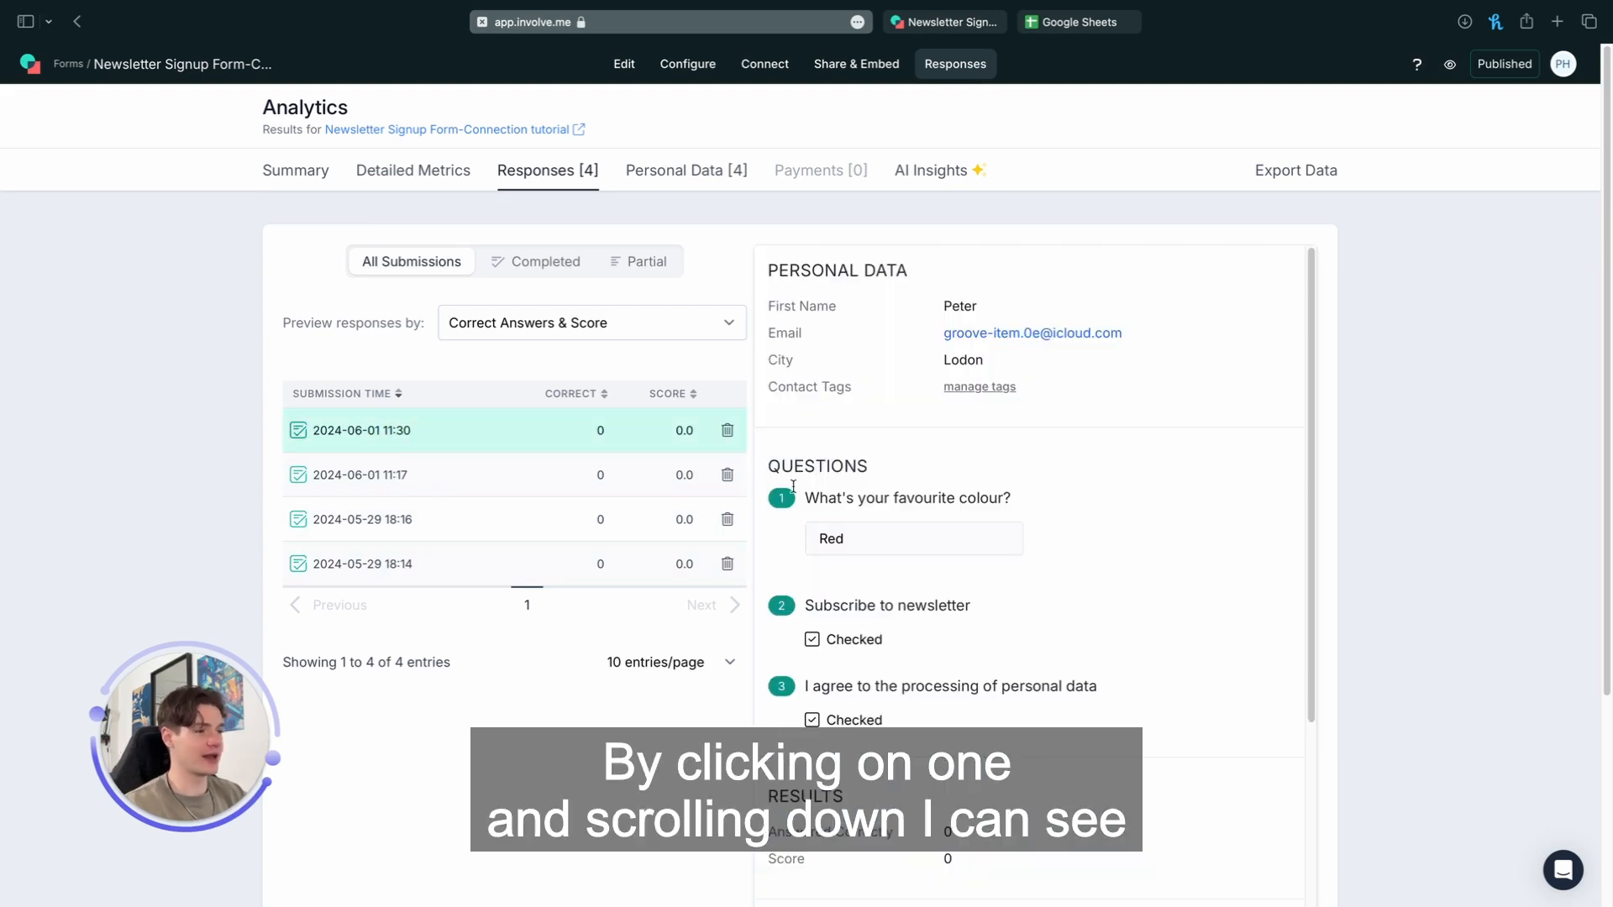
scroll("down", 3)
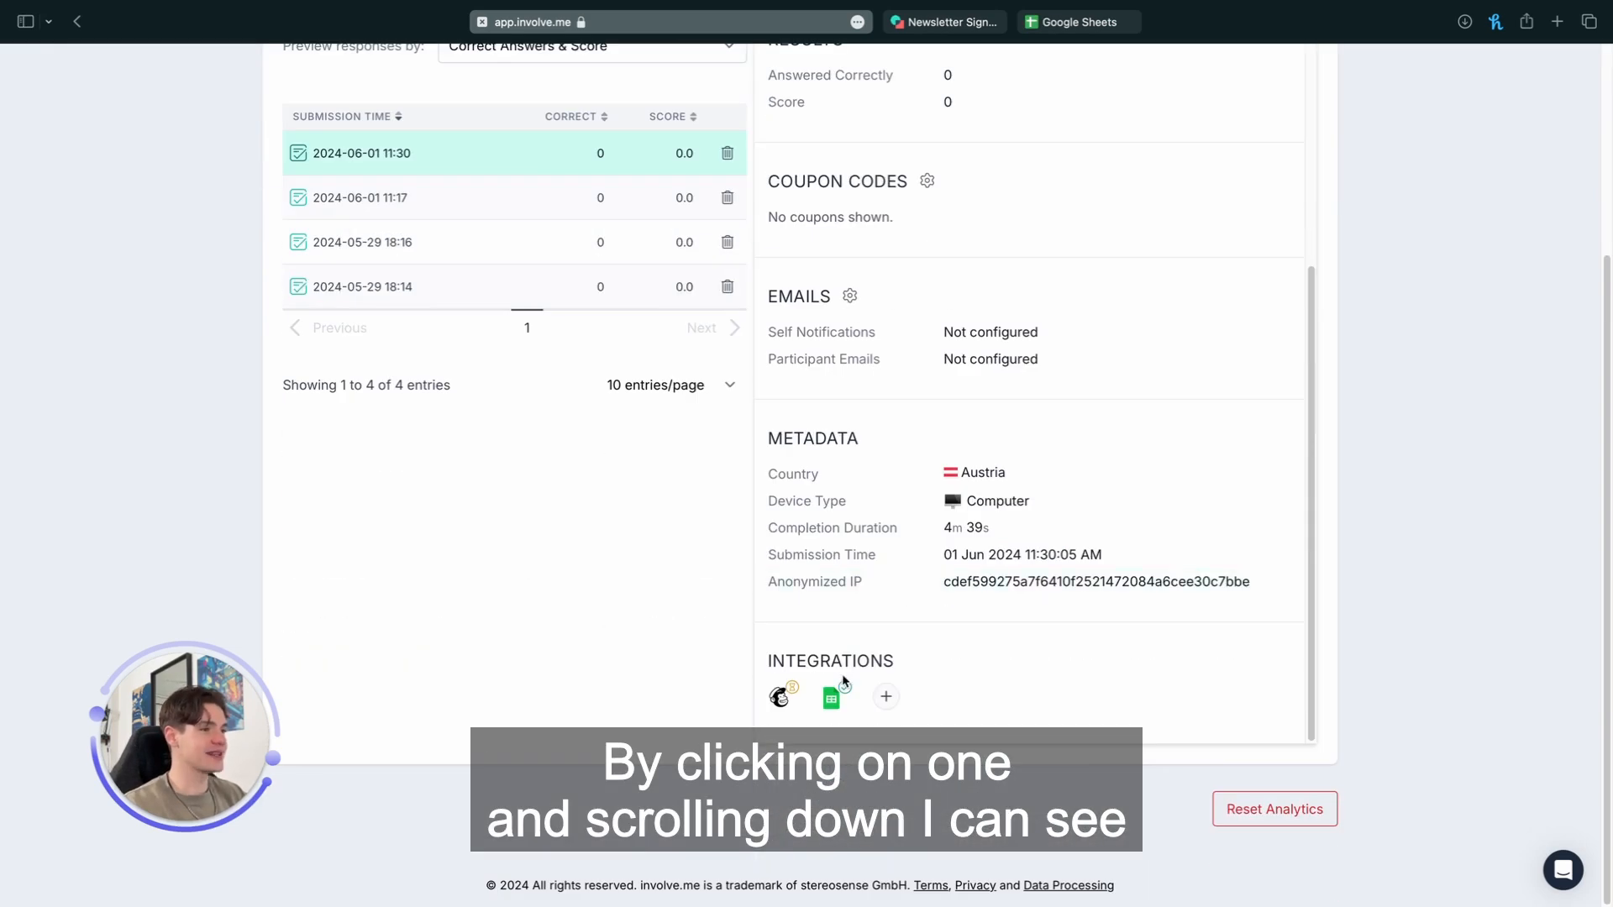
mouse_move(830, 695)
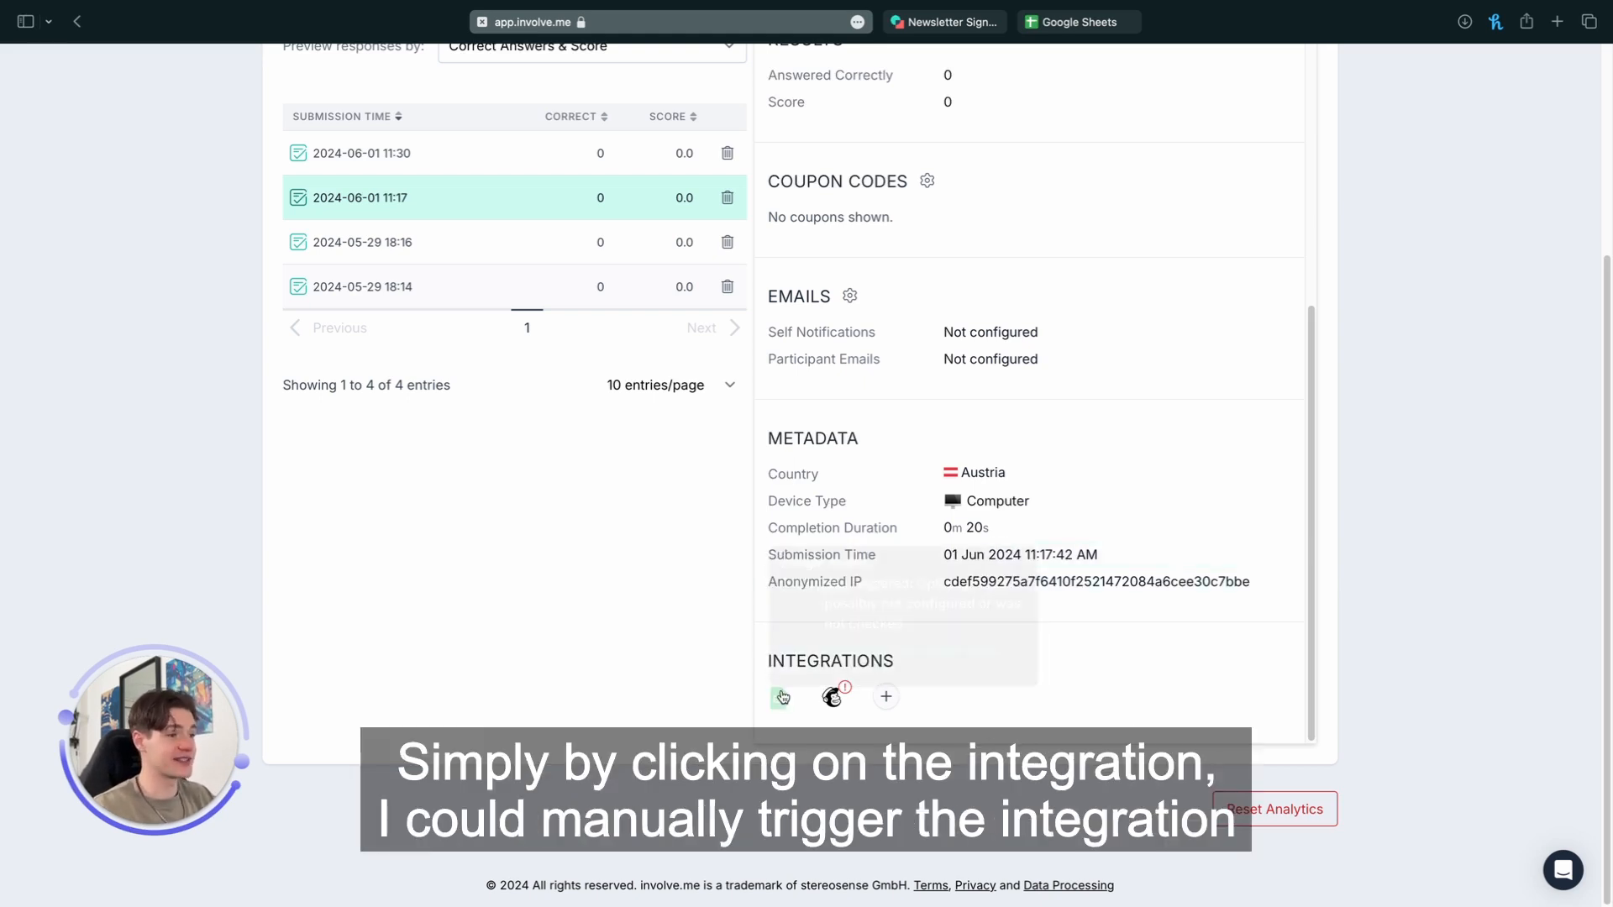
Step: Send data for all not-yet-sent submissions to Google Sheets
left_click(782, 697)
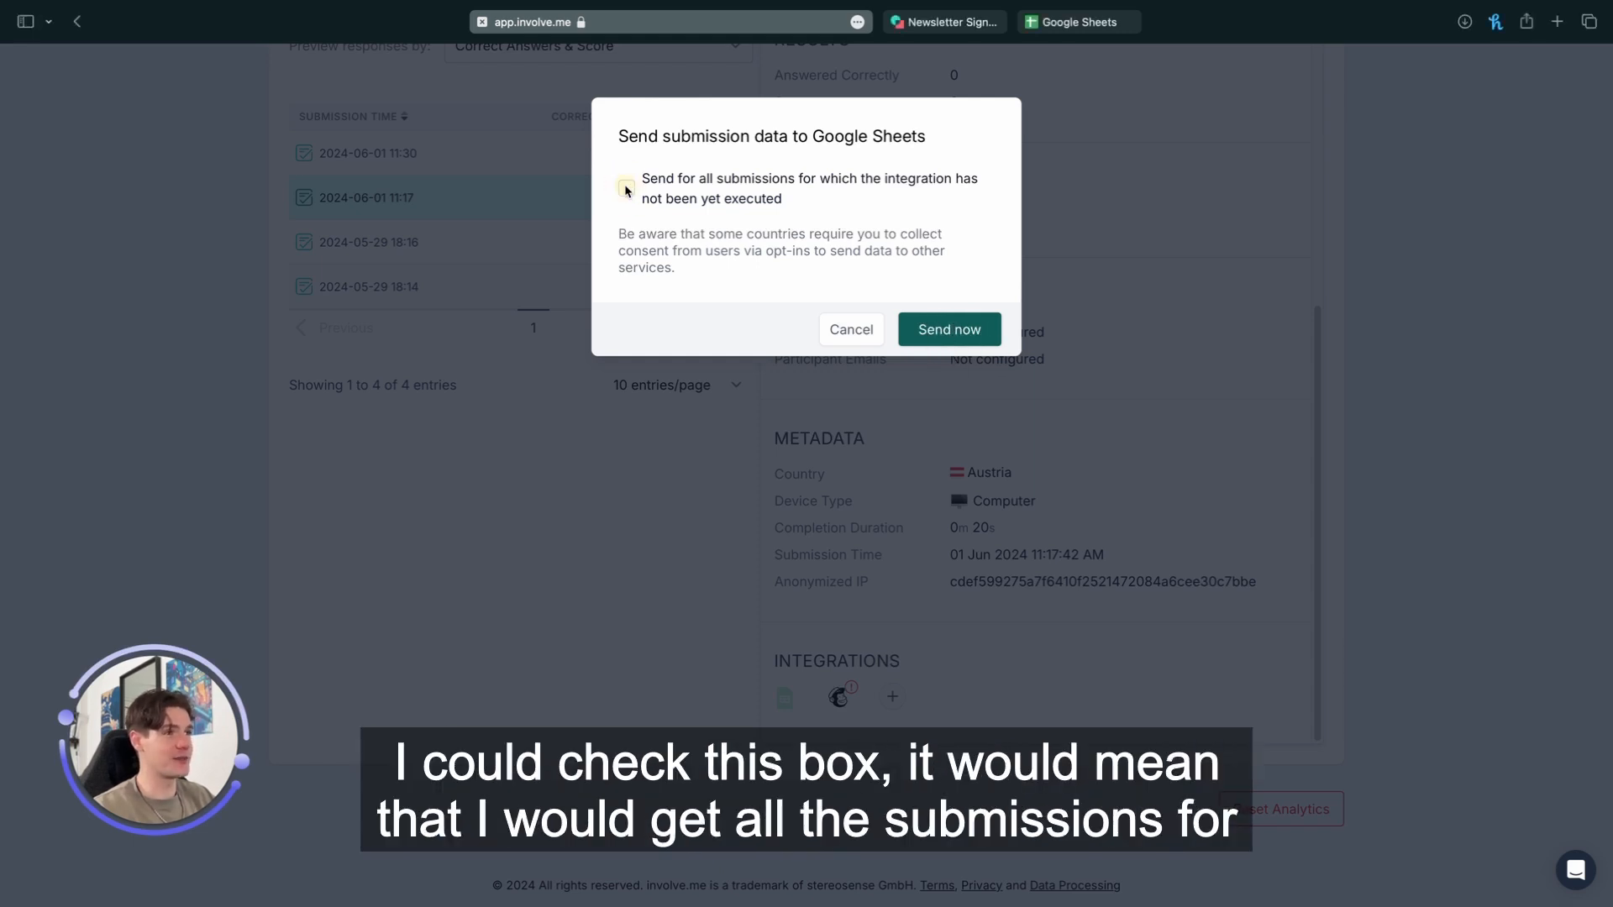
left_click(627, 190)
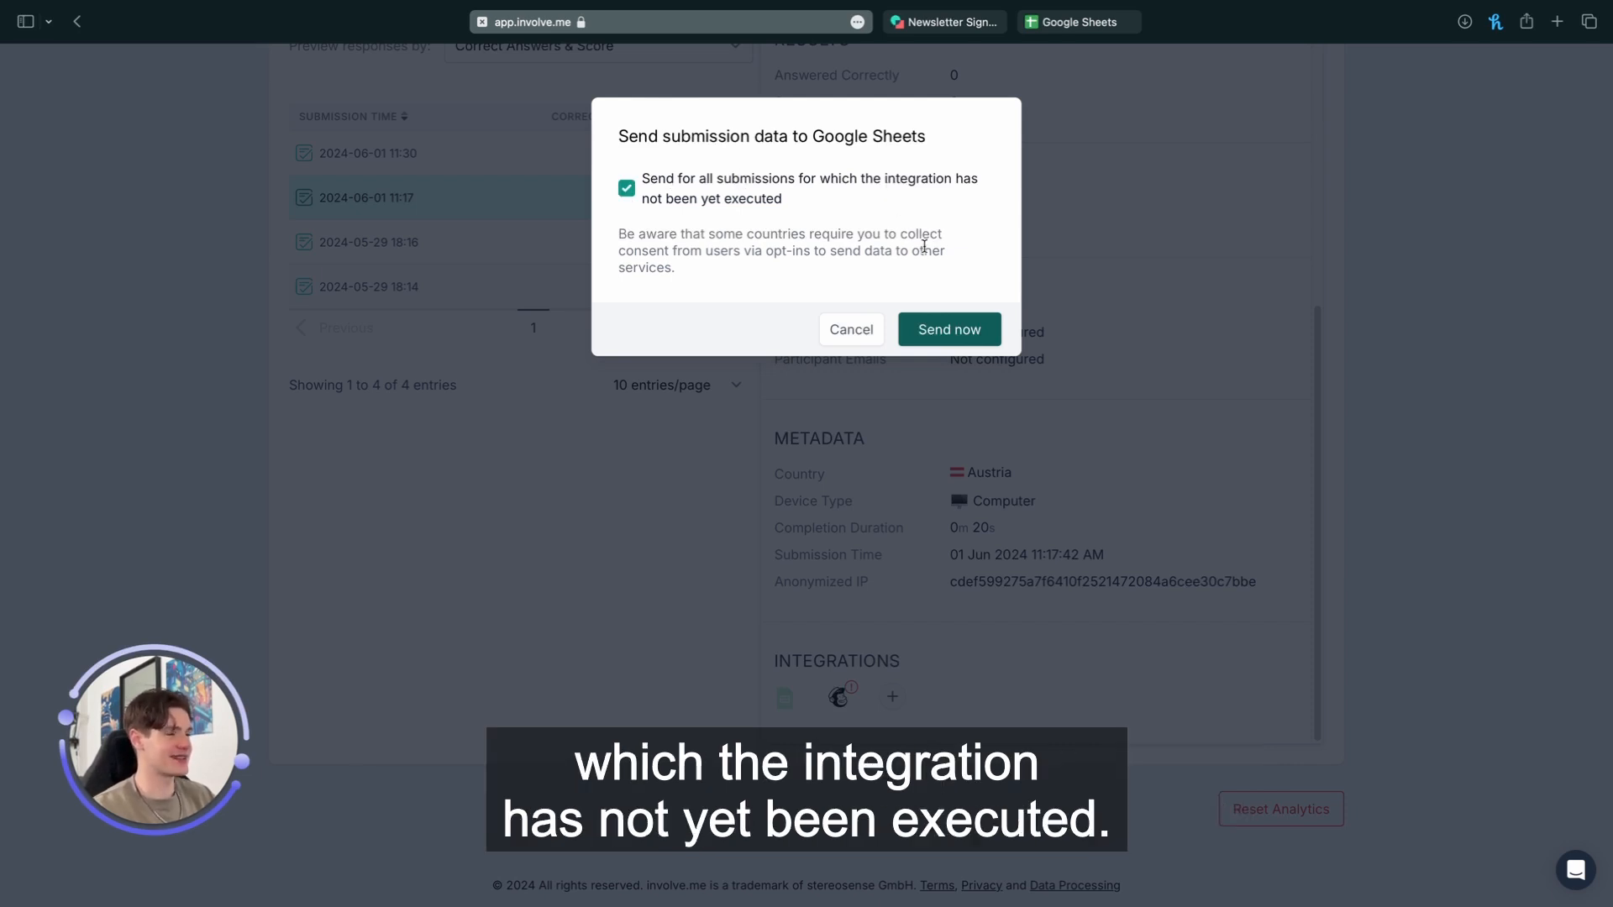
left_click(850, 329)
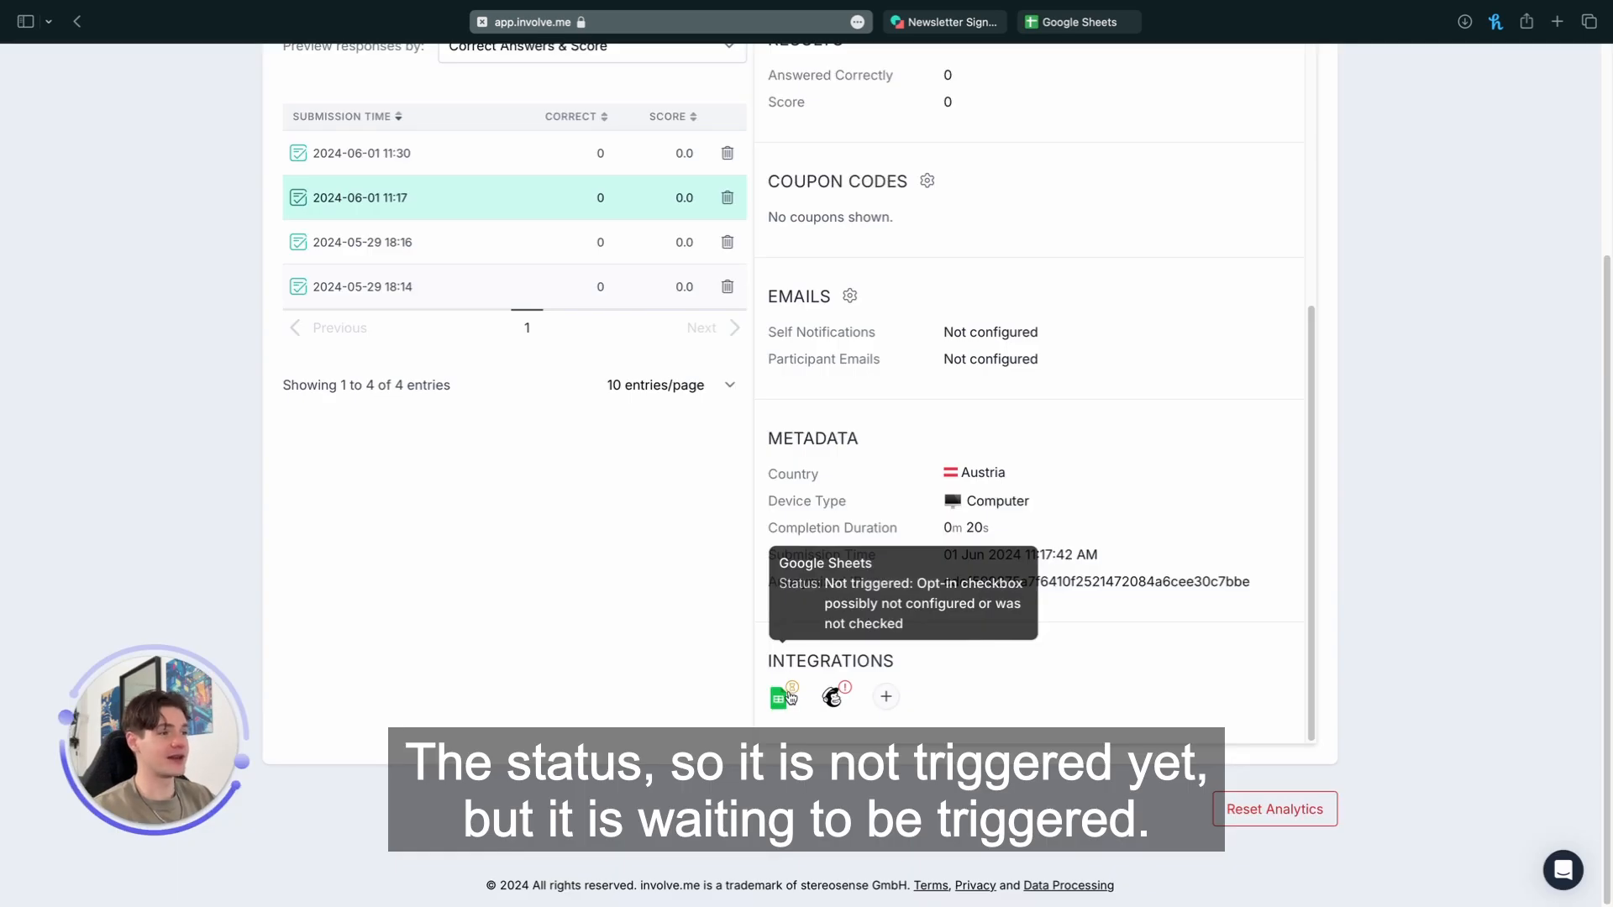
mouse_move(727, 709)
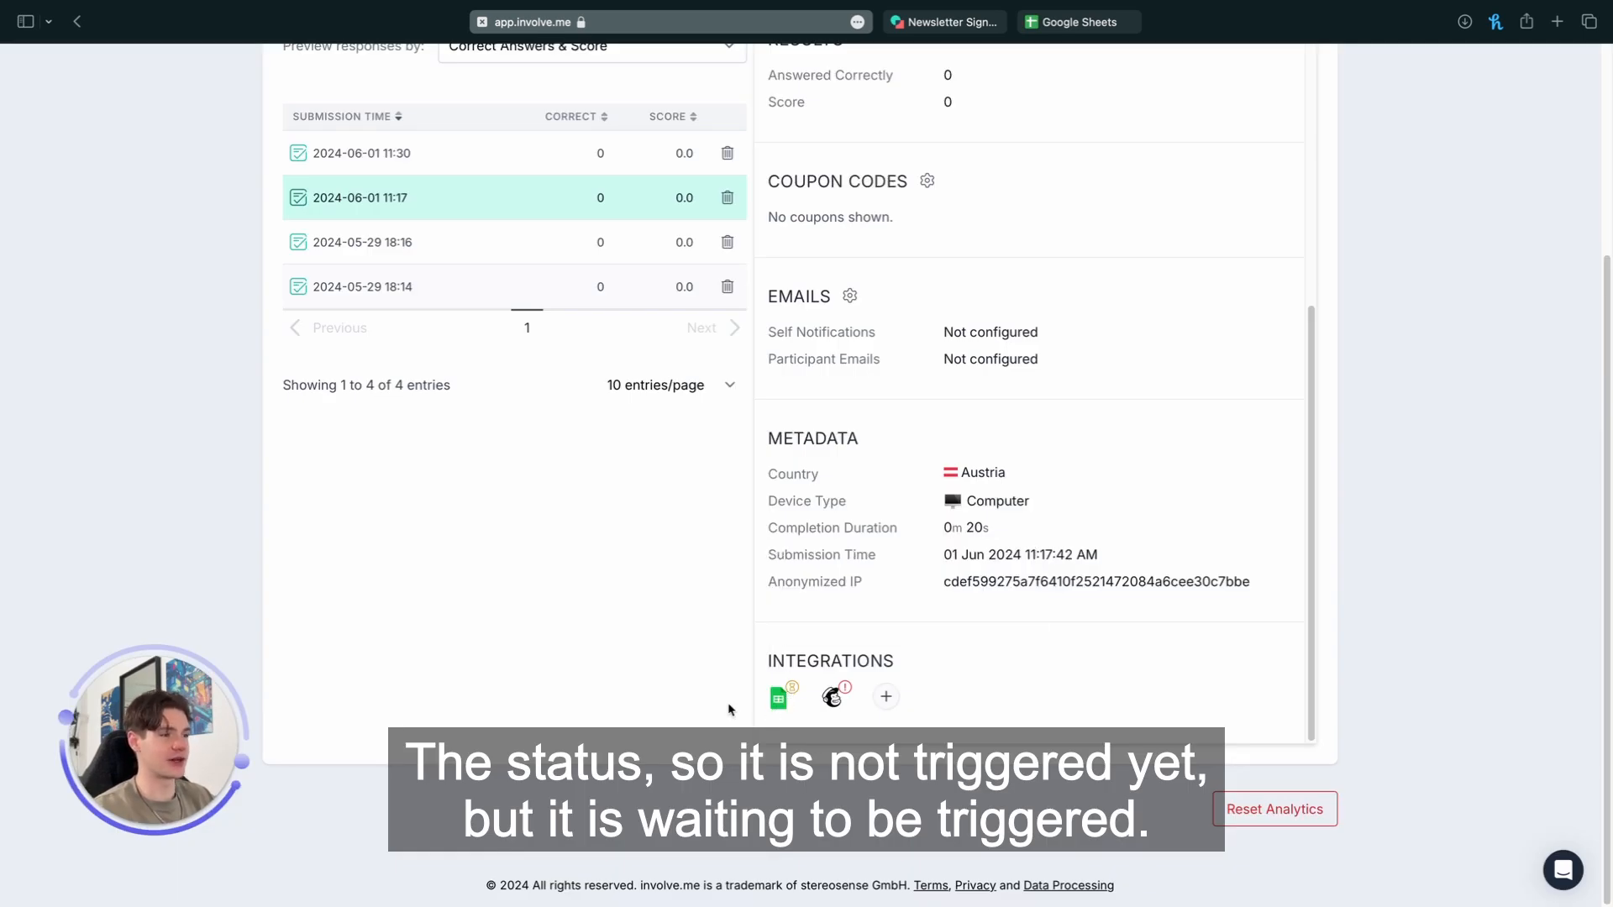
Step: Check the oldest submission's status and switch to the linked spreadsheet
left_click(361, 285)
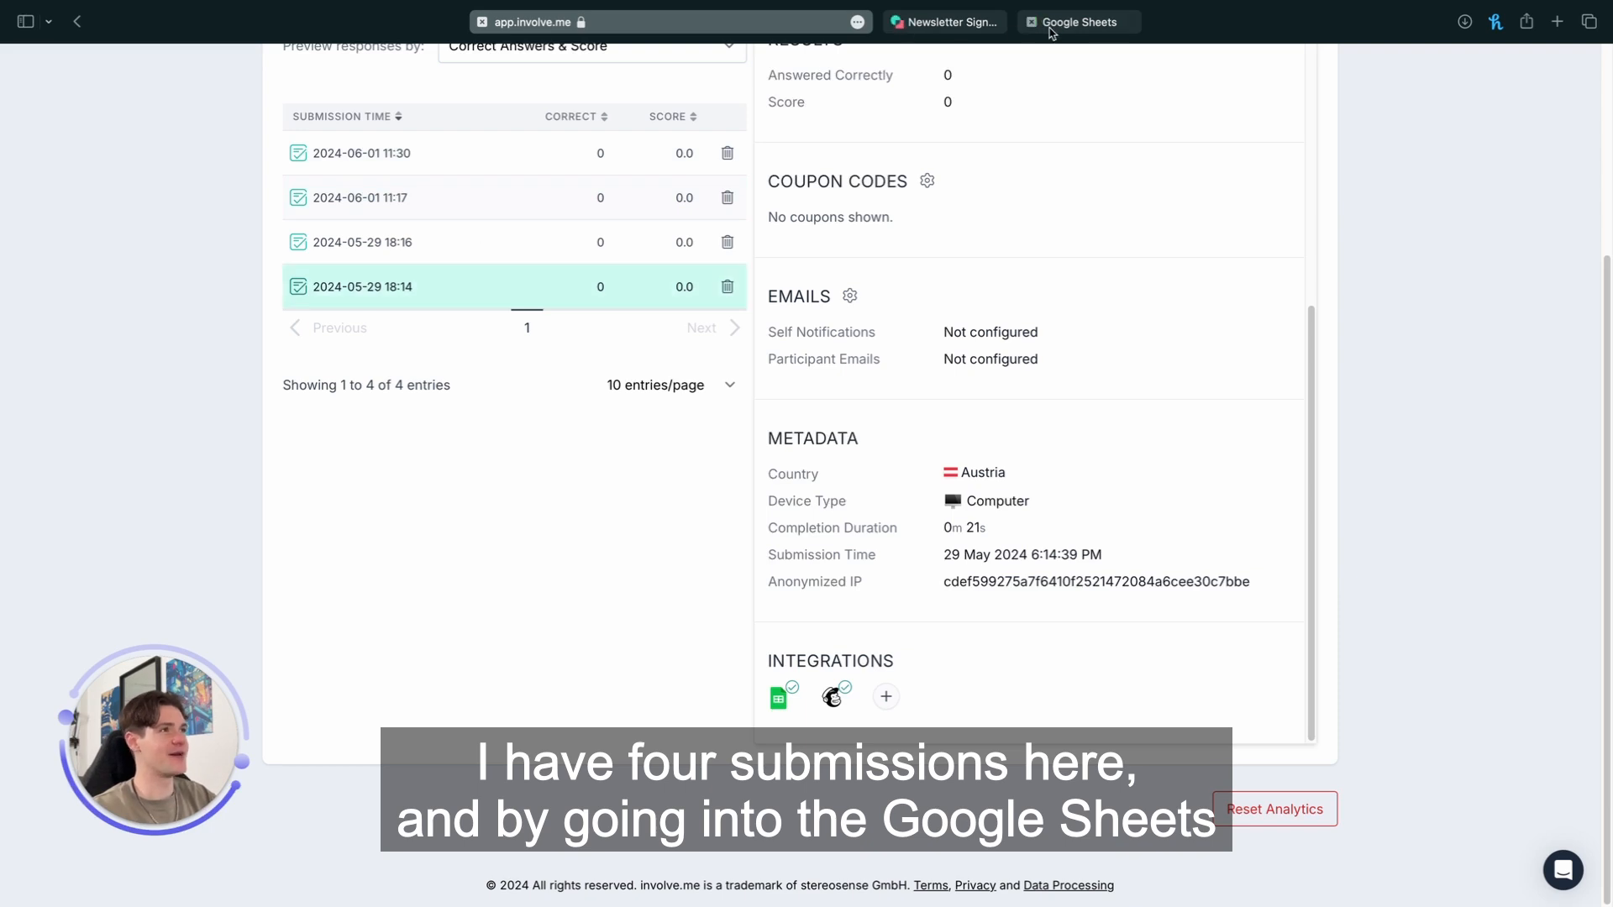
left_click(1075, 22)
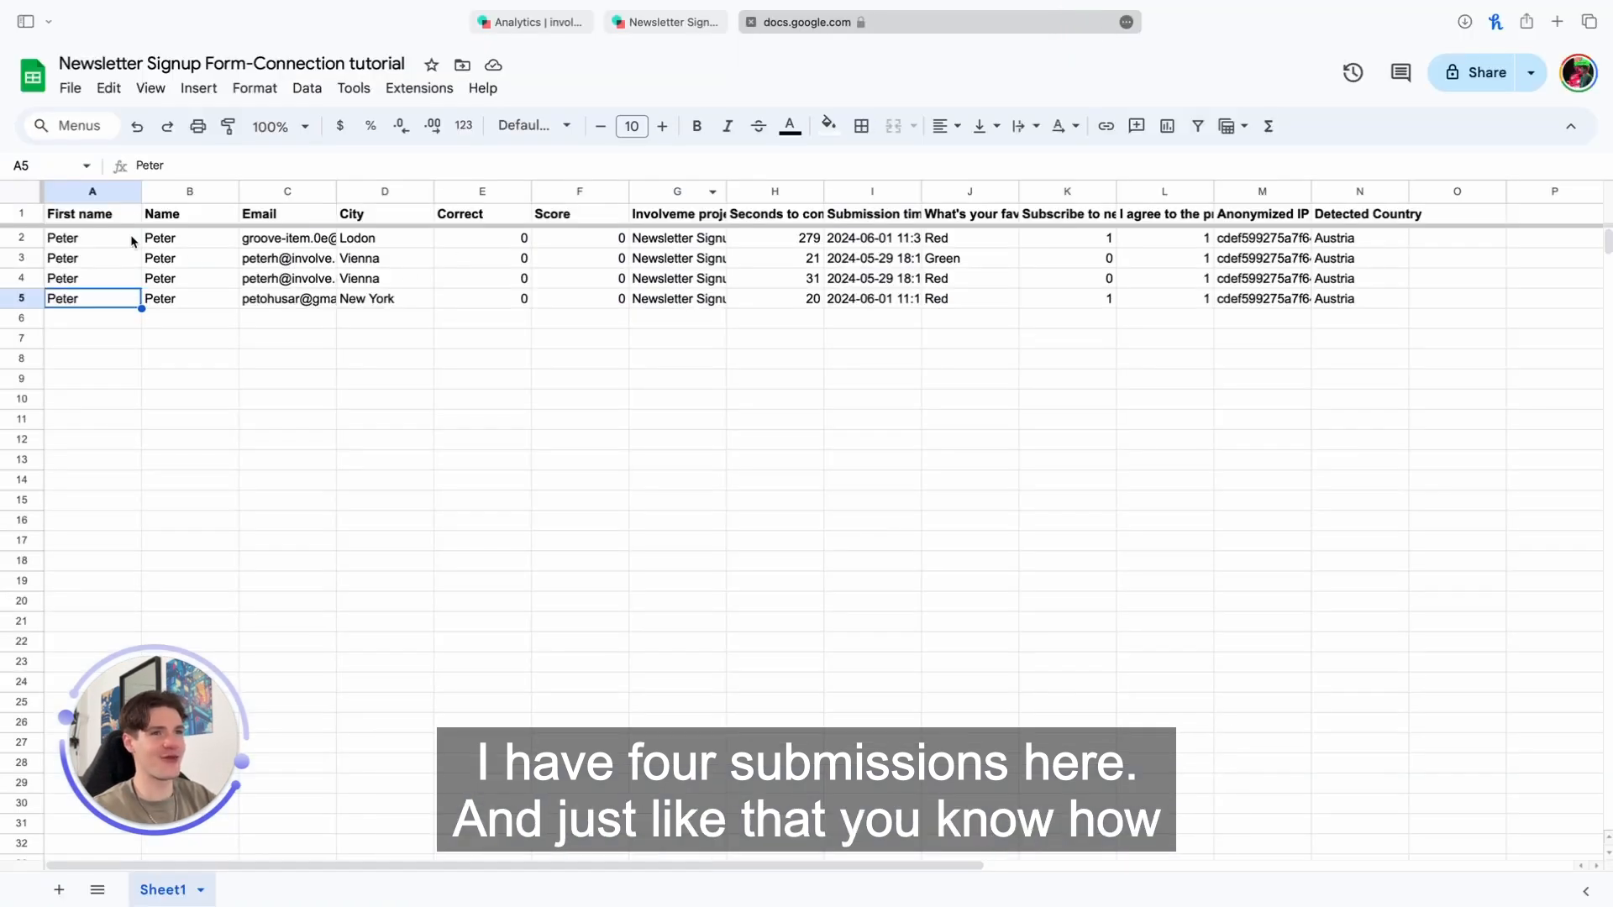